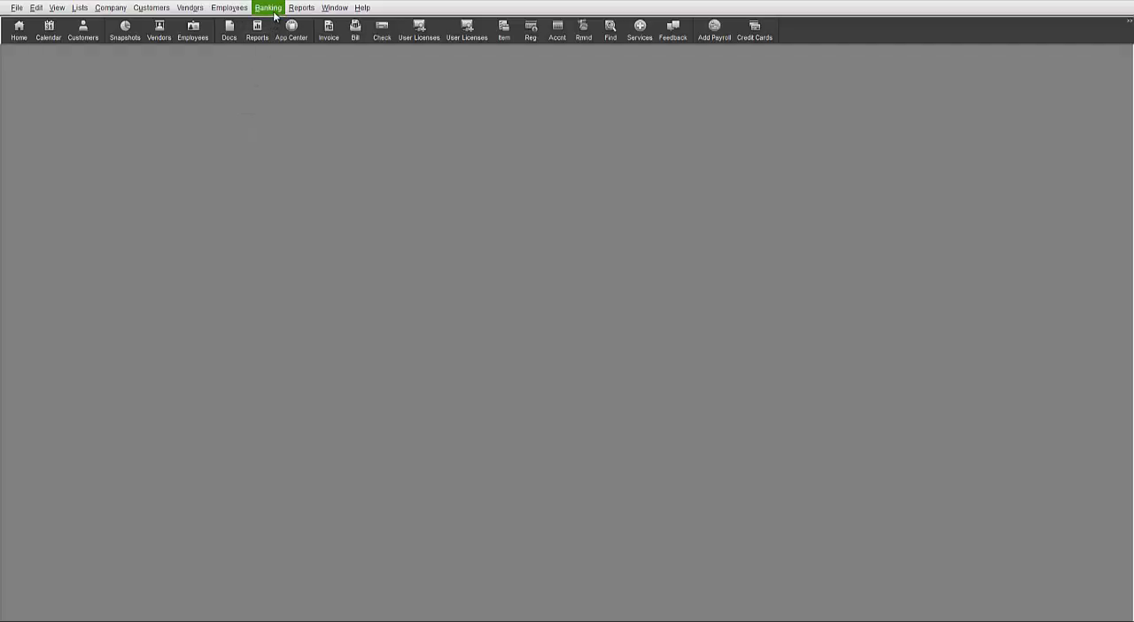
# Step: Show the Banking menu's list of banking tasks over the empty workspace
pyautogui.click(268, 7)
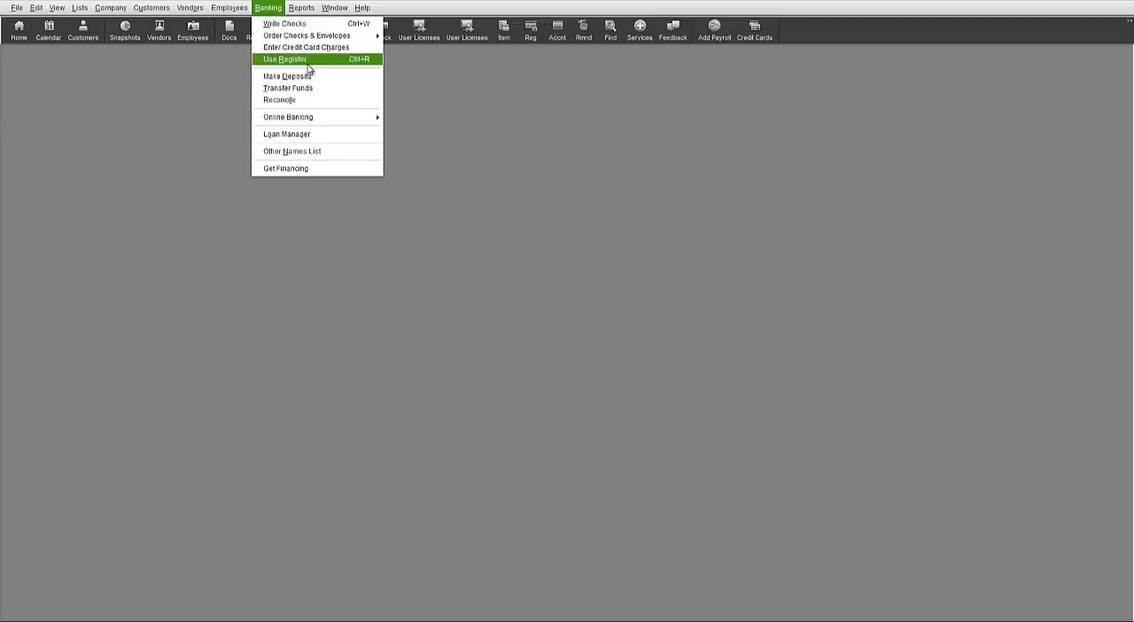
pyautogui.moveTo(343, 74)
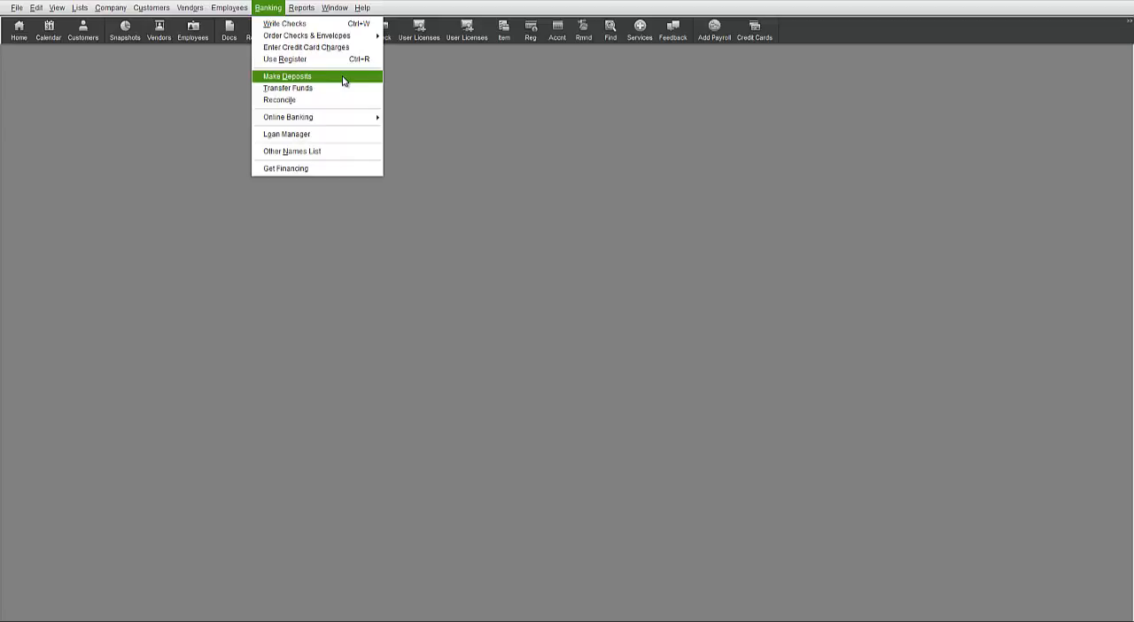
pyautogui.click(285, 75)
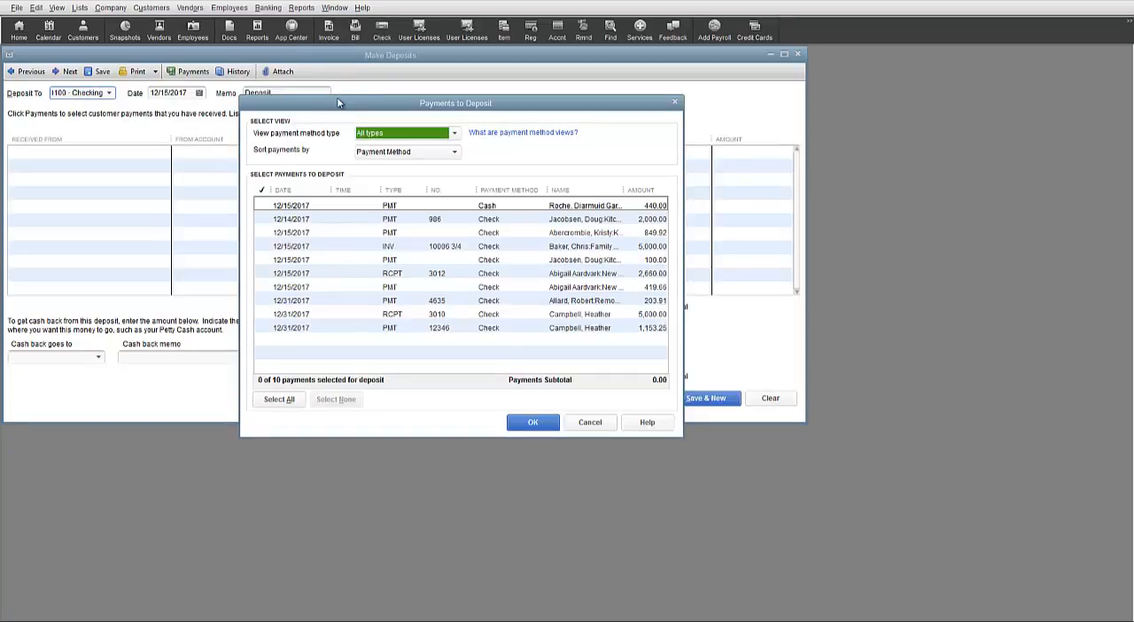
pyautogui.moveTo(324, 152)
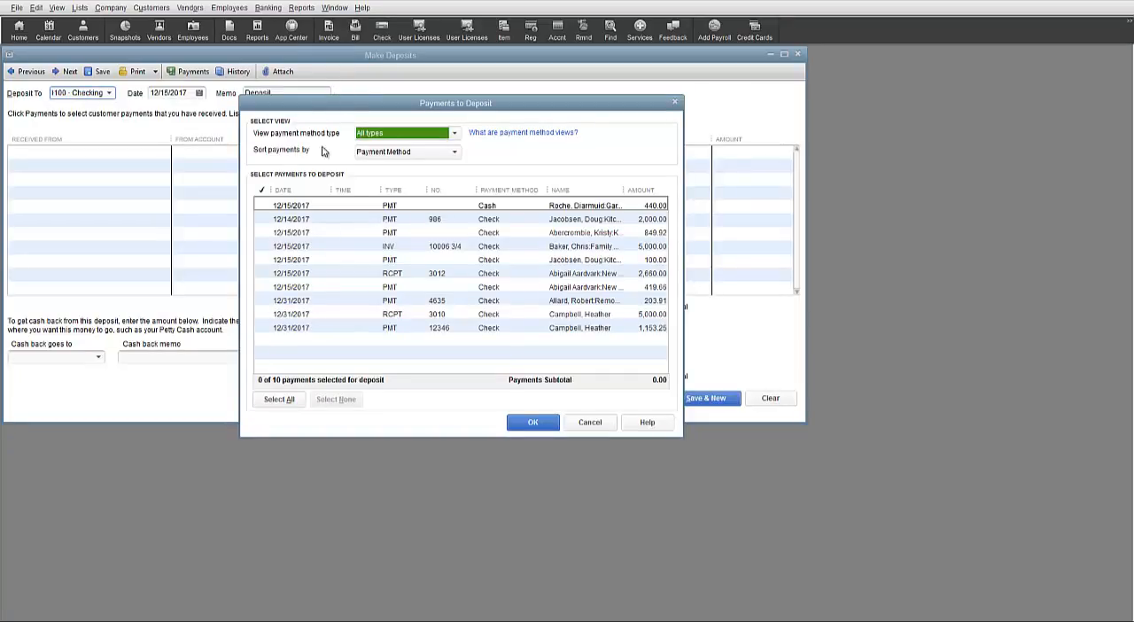
pyautogui.moveTo(437, 82)
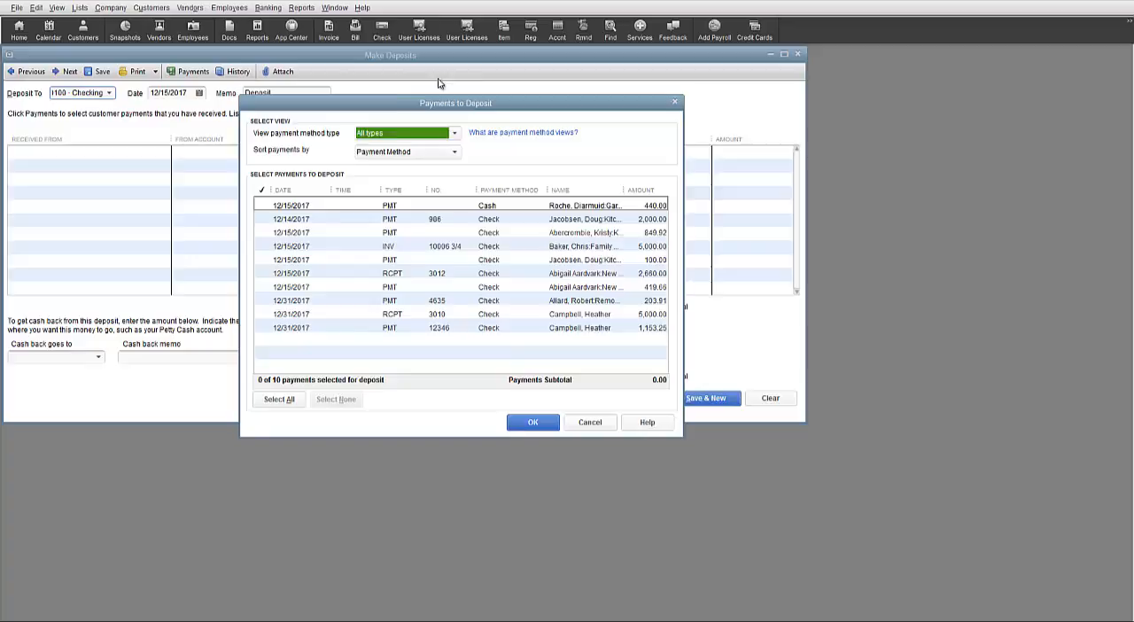
pyautogui.moveTo(294, 350)
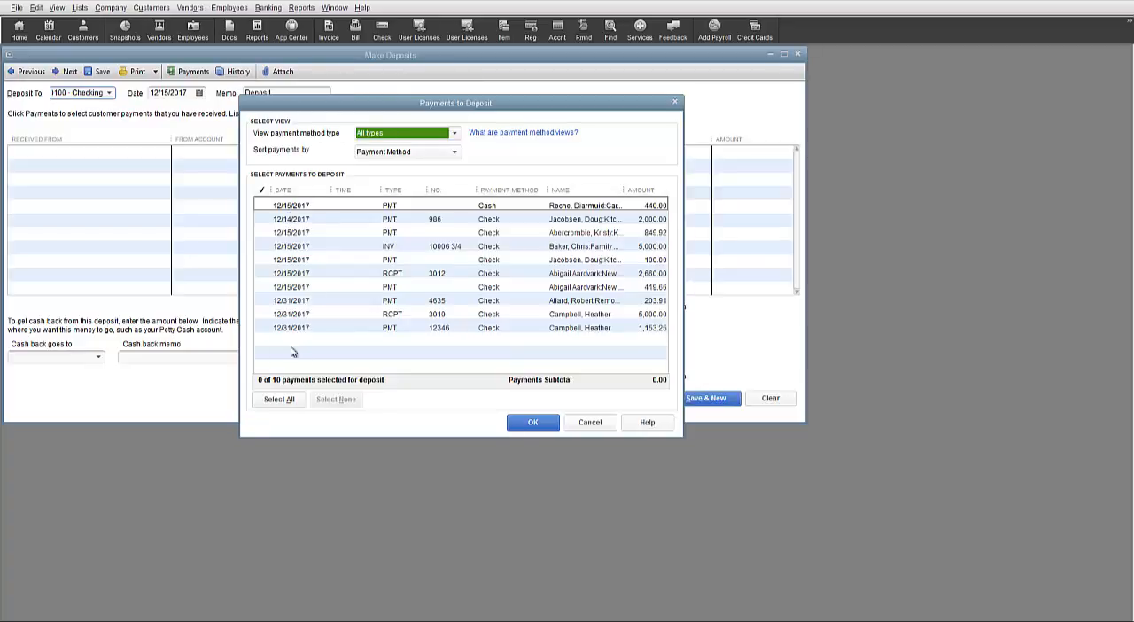
pyautogui.moveTo(375, 216)
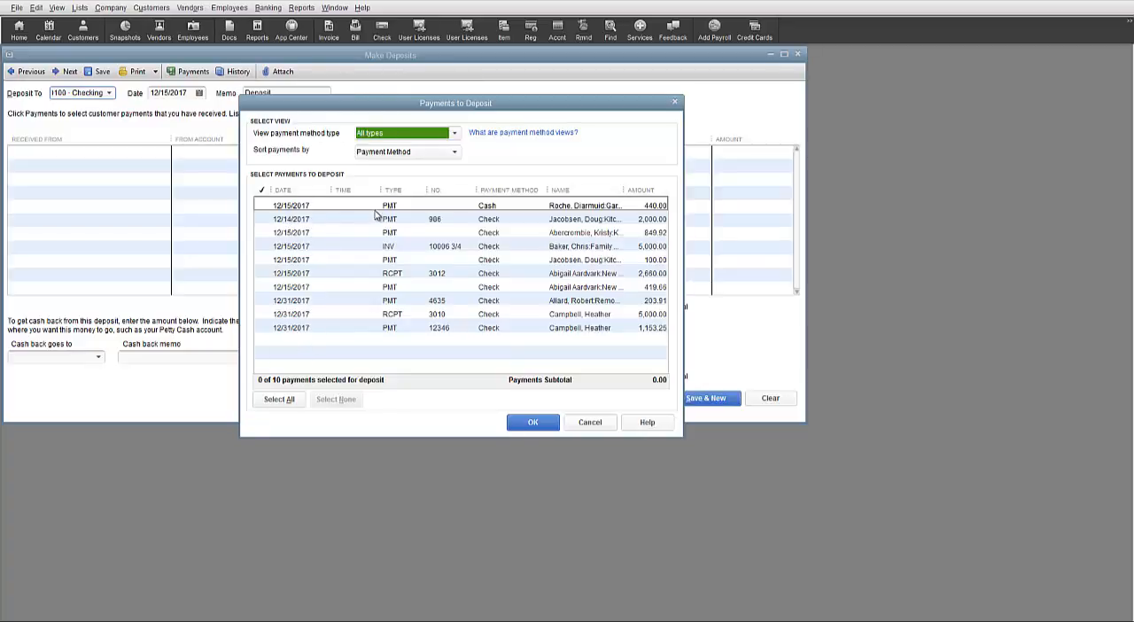
pyautogui.moveTo(260, 217)
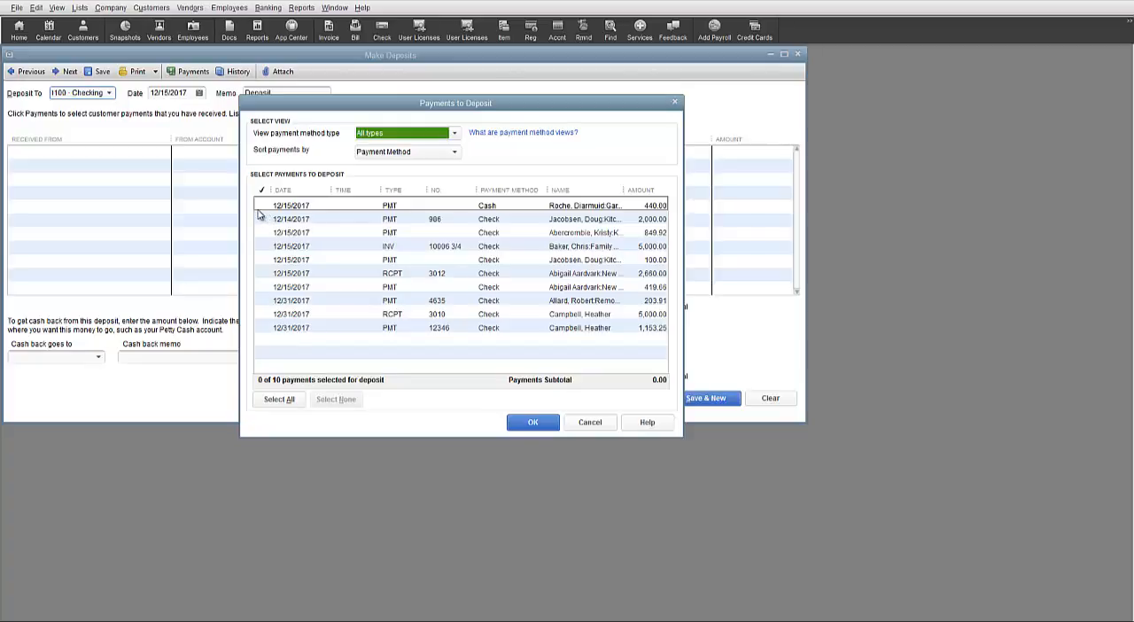
# Step: Tick the Roche 440.00, Jacobsen 2,000.00 and 100.00 and the other listed payments for deposit
pyautogui.click(261, 206)
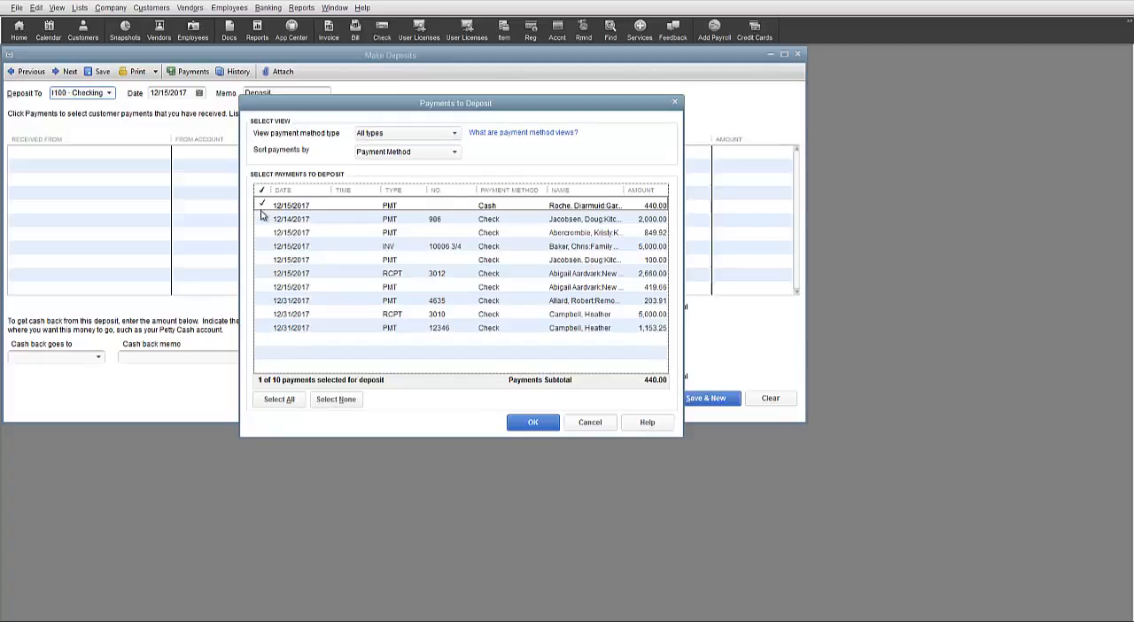
pyautogui.click(262, 219)
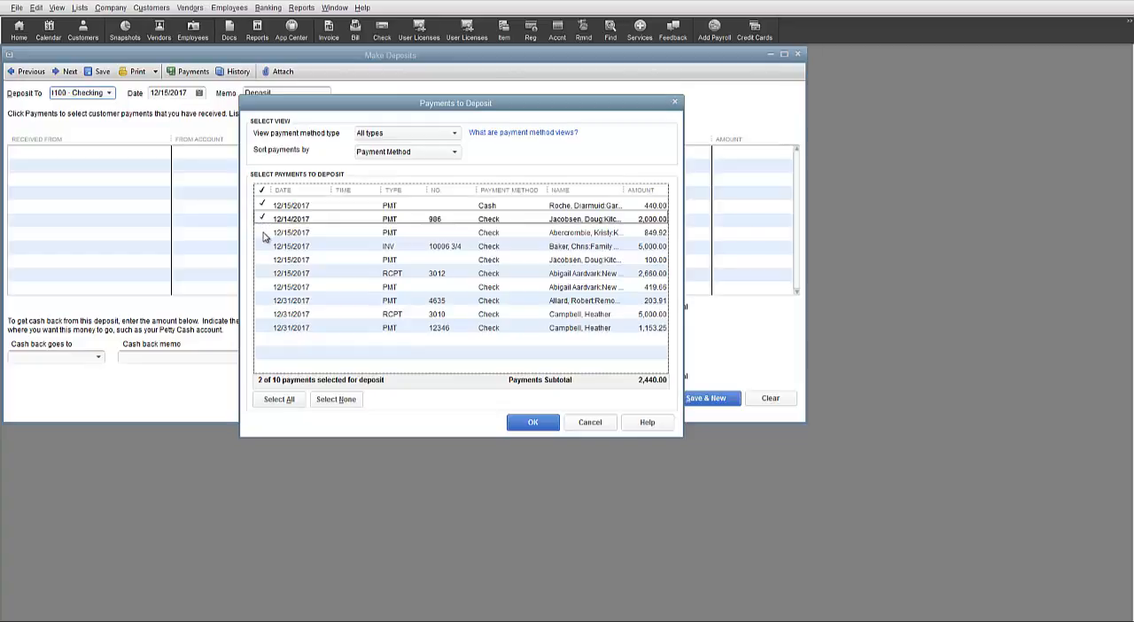
pyautogui.click(262, 245)
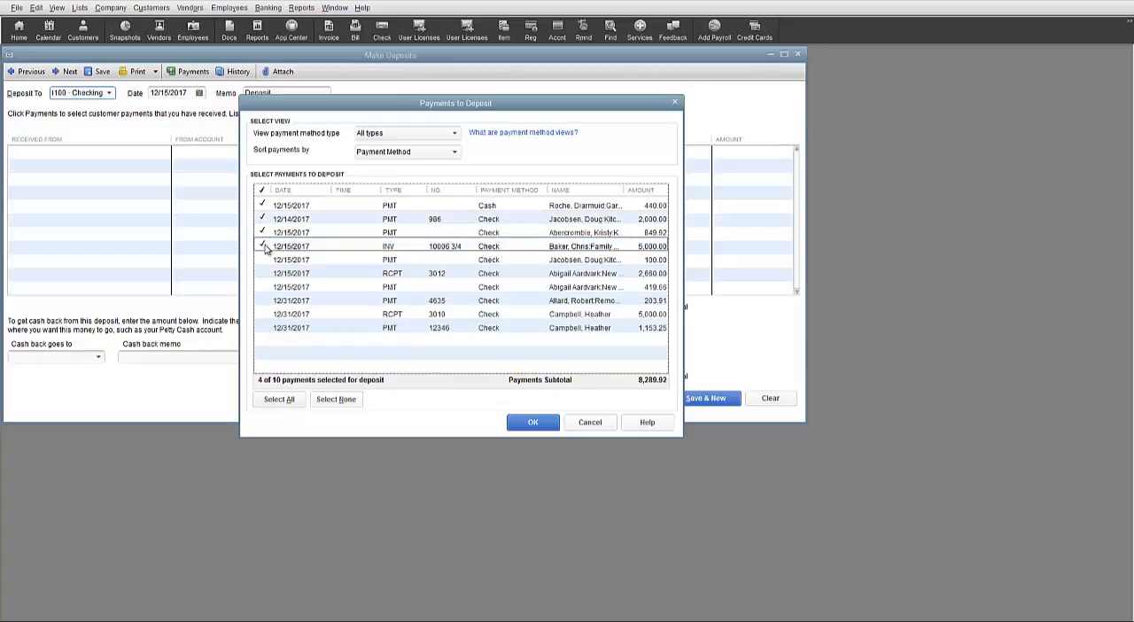
pyautogui.click(262, 258)
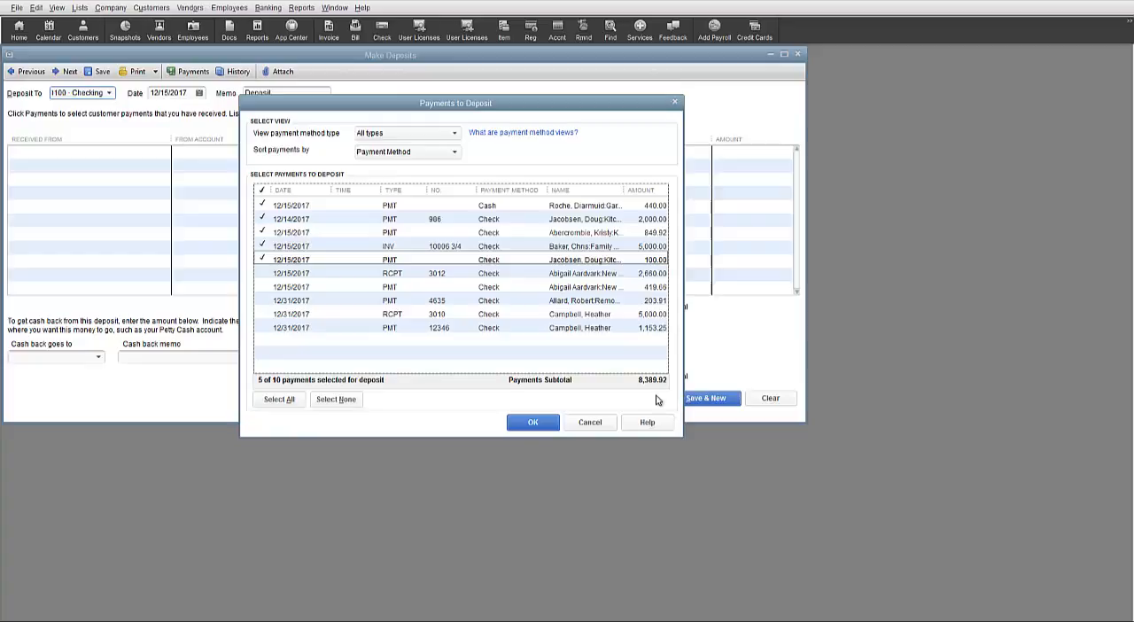
pyautogui.moveTo(652, 363)
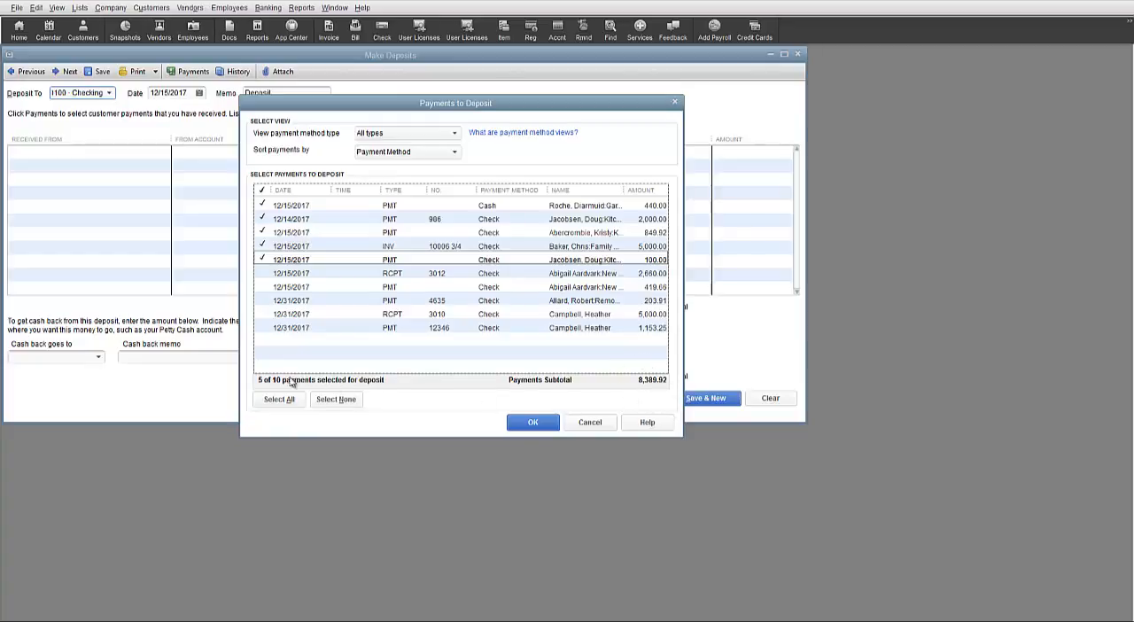
pyautogui.moveTo(272, 388)
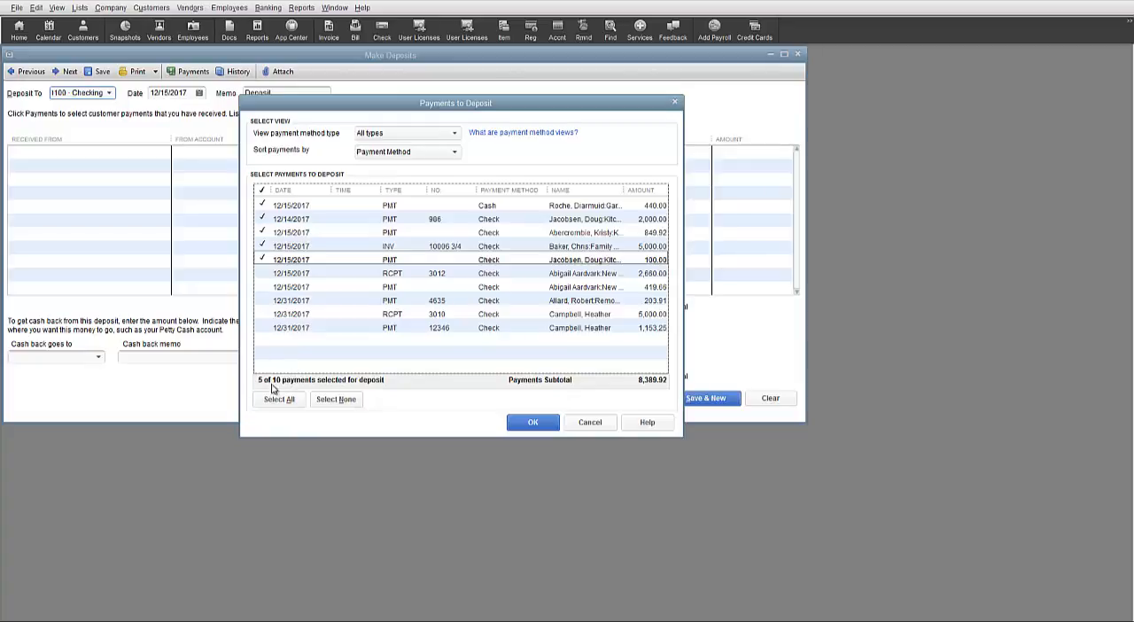
pyautogui.moveTo(522, 408)
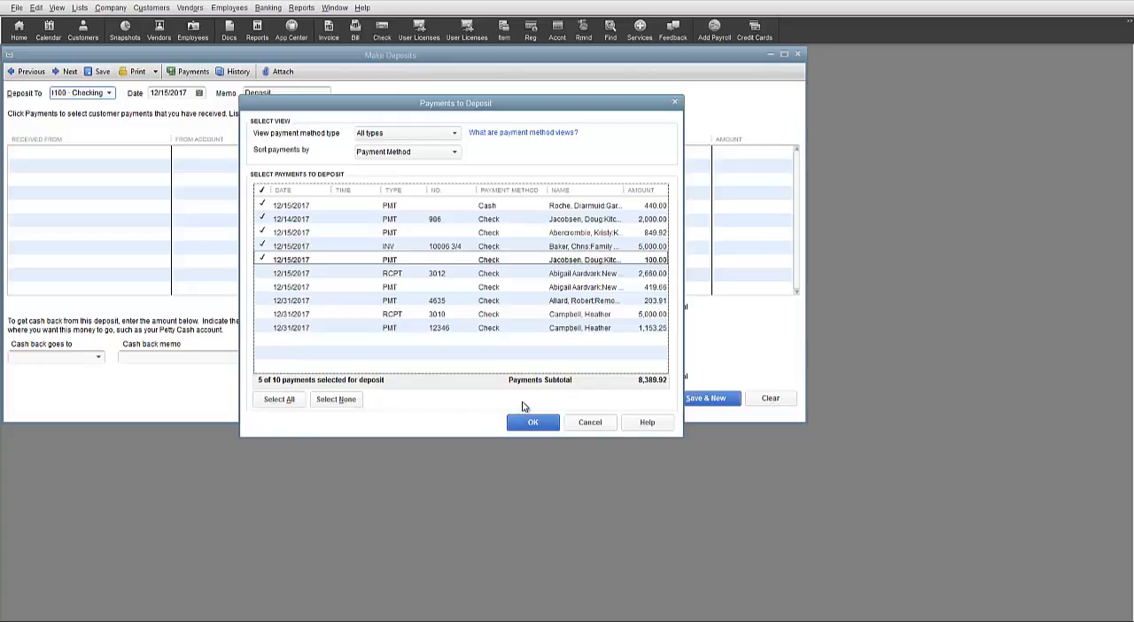
pyautogui.moveTo(376, 145)
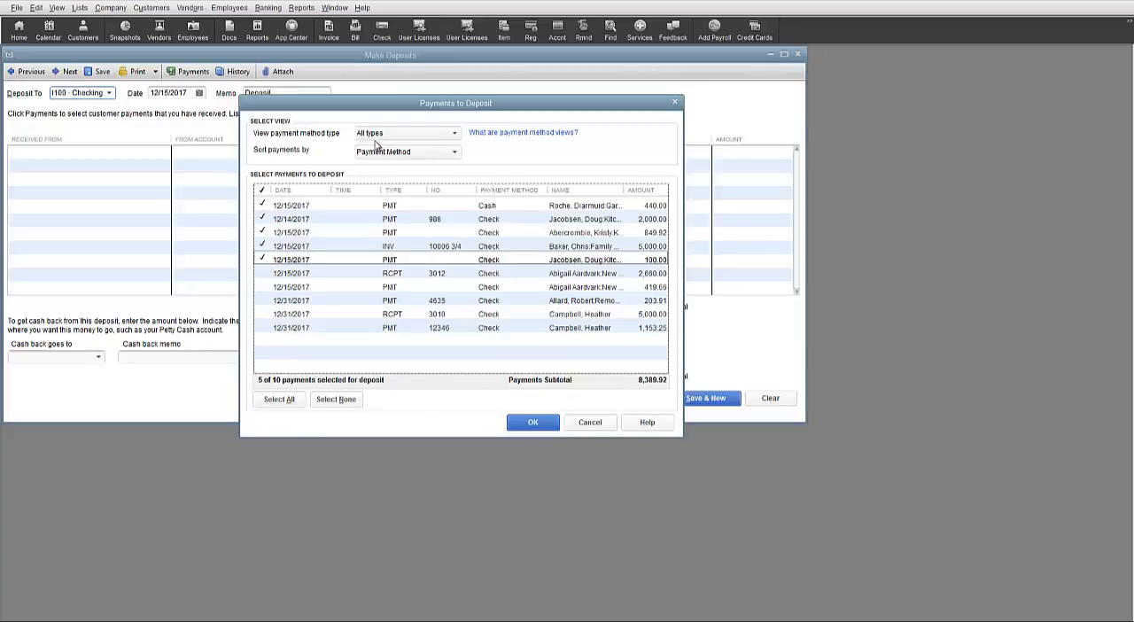
pyautogui.moveTo(460, 138)
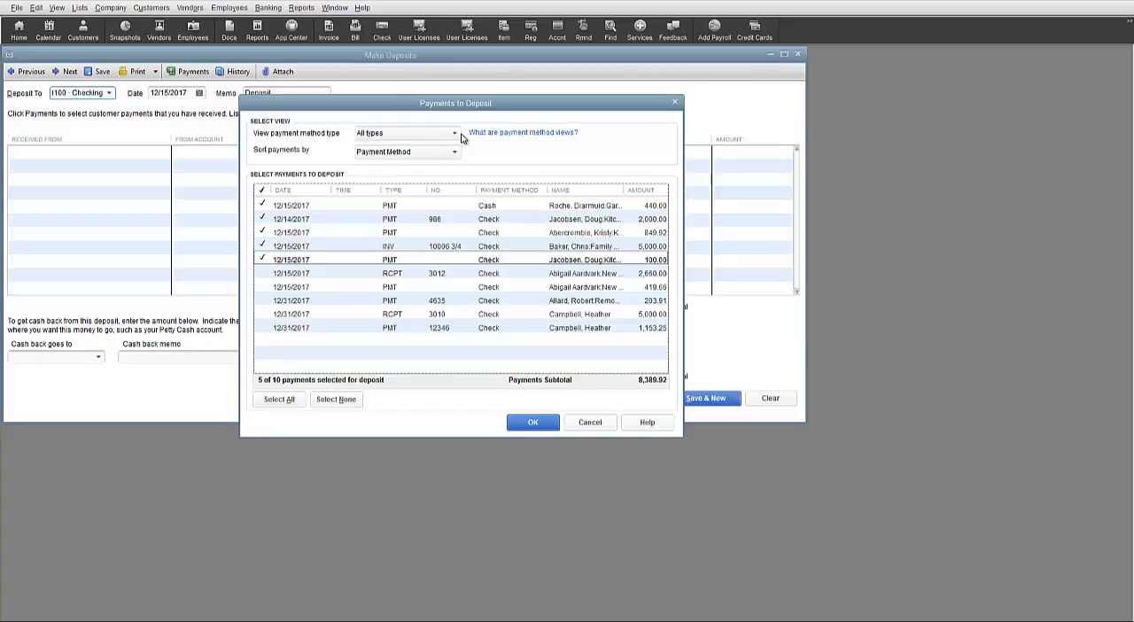
pyautogui.click(453, 133)
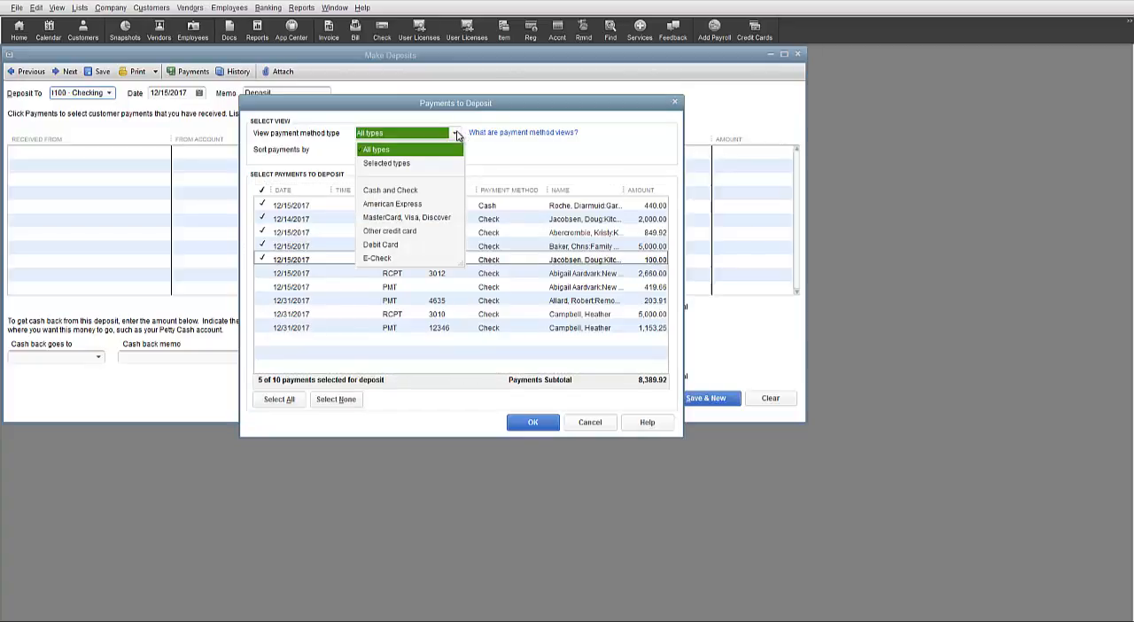
pyautogui.click(375, 149)
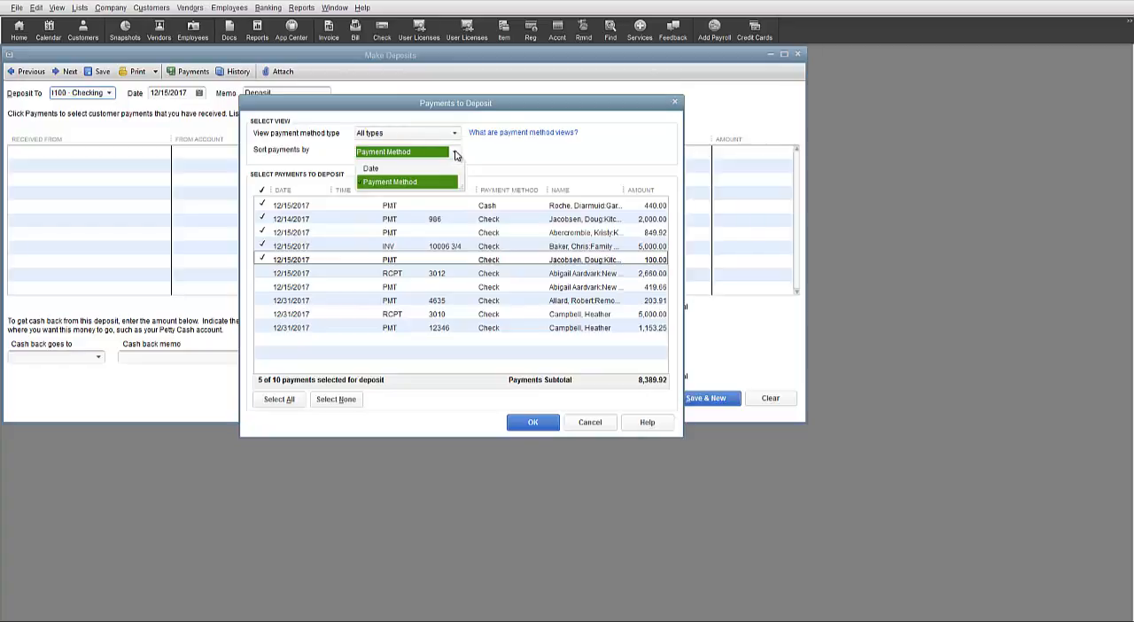
pyautogui.click(390, 181)
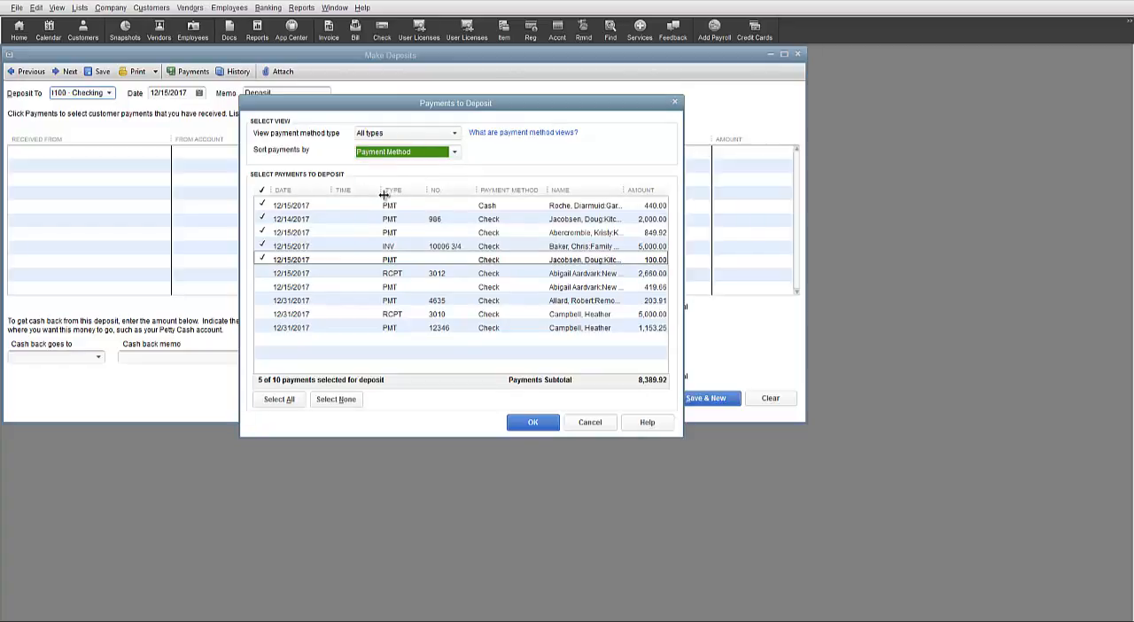
pyautogui.moveTo(467, 193)
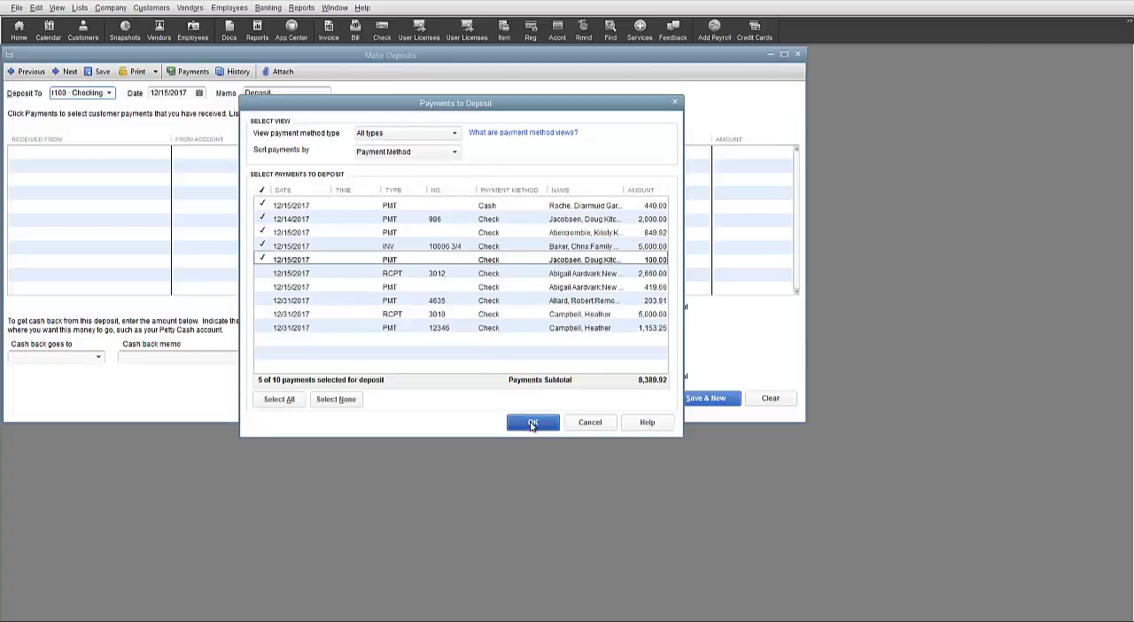
# Step: Add the ticked payments to a Checking deposit totalling 8,389.92 in the enlarged window
pyautogui.click(532, 421)
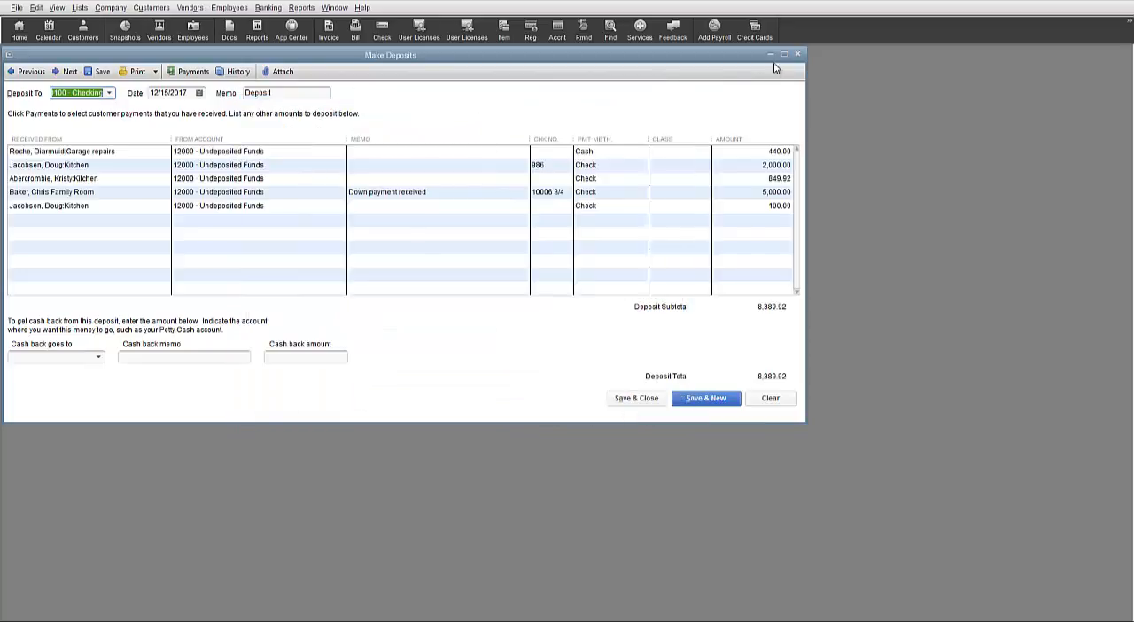
pyautogui.click(782, 55)
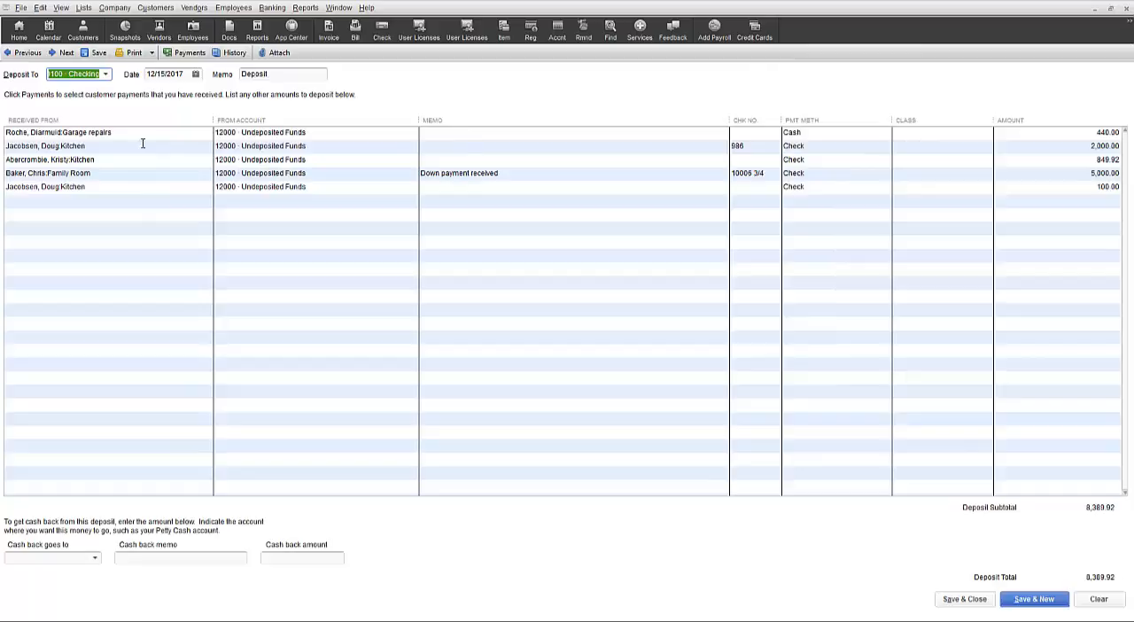
pyautogui.moveTo(197, 152)
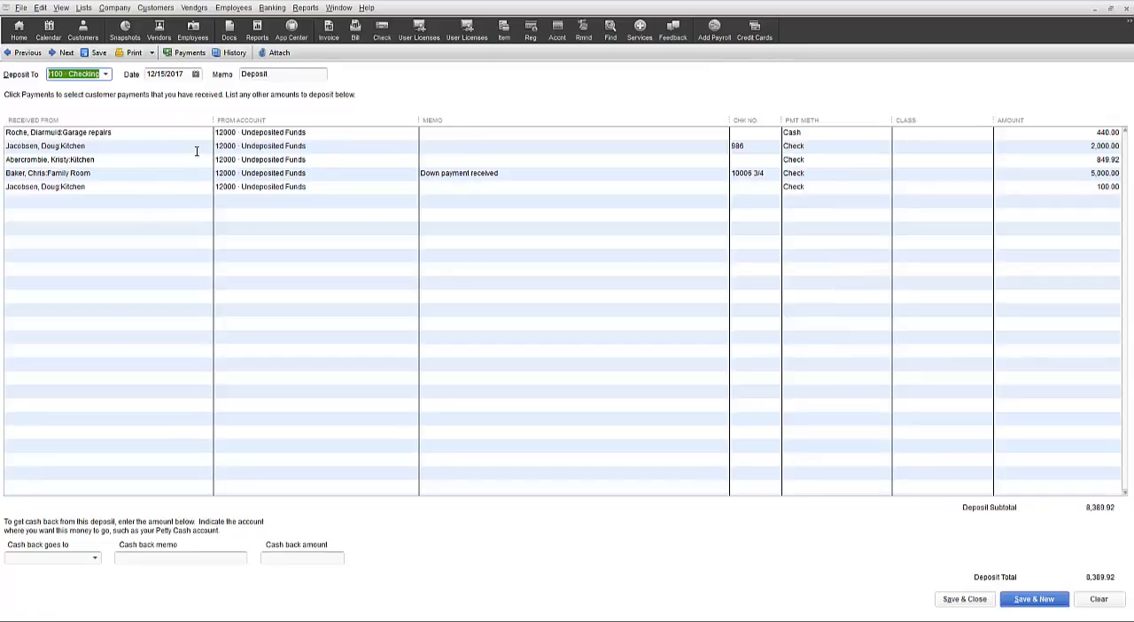
pyautogui.moveTo(308, 140)
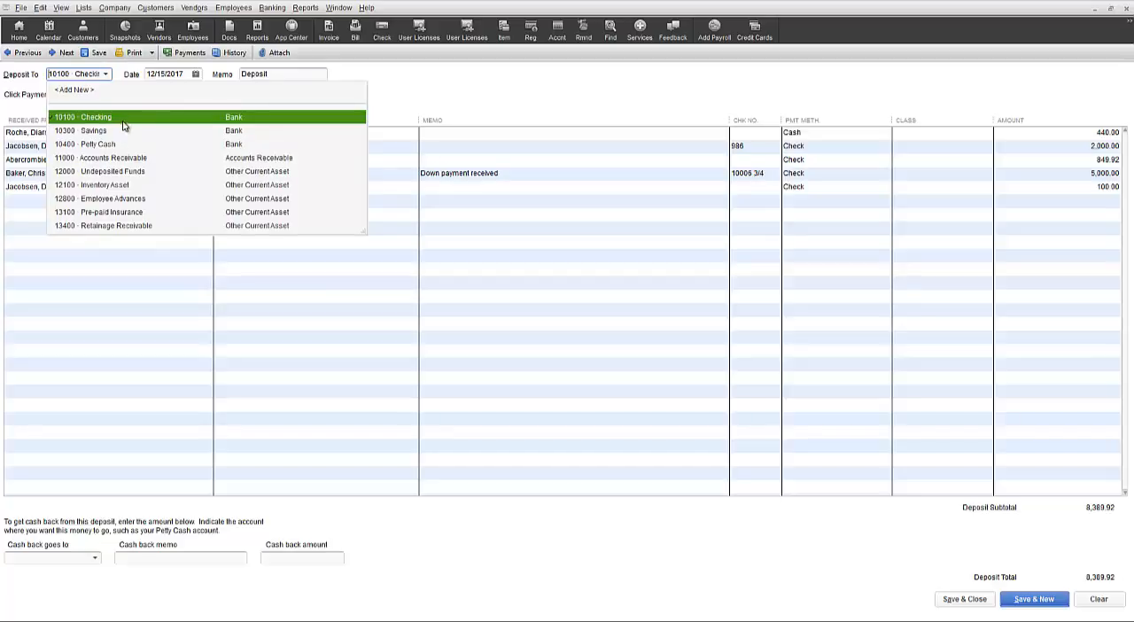
pyautogui.click(96, 117)
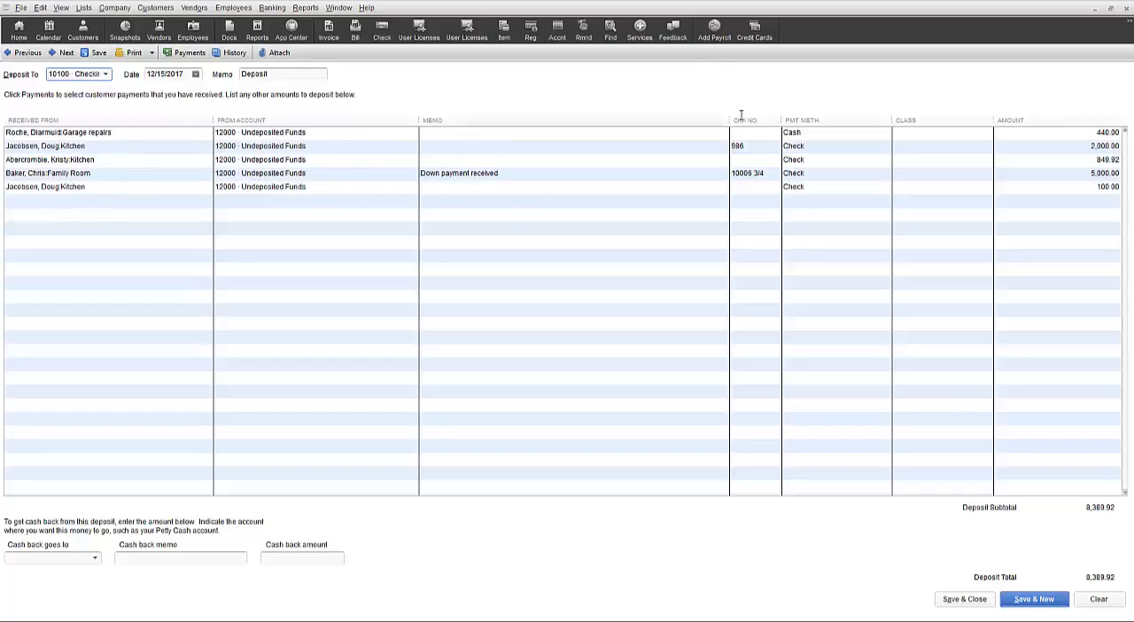
pyautogui.moveTo(921, 223)
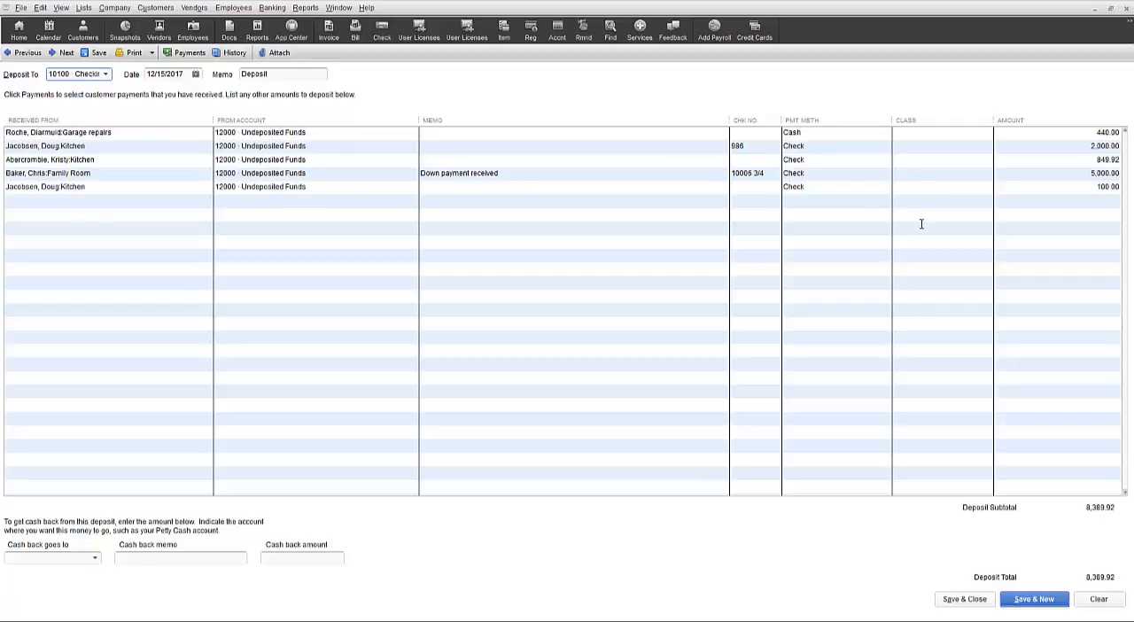
pyautogui.moveTo(1091, 218)
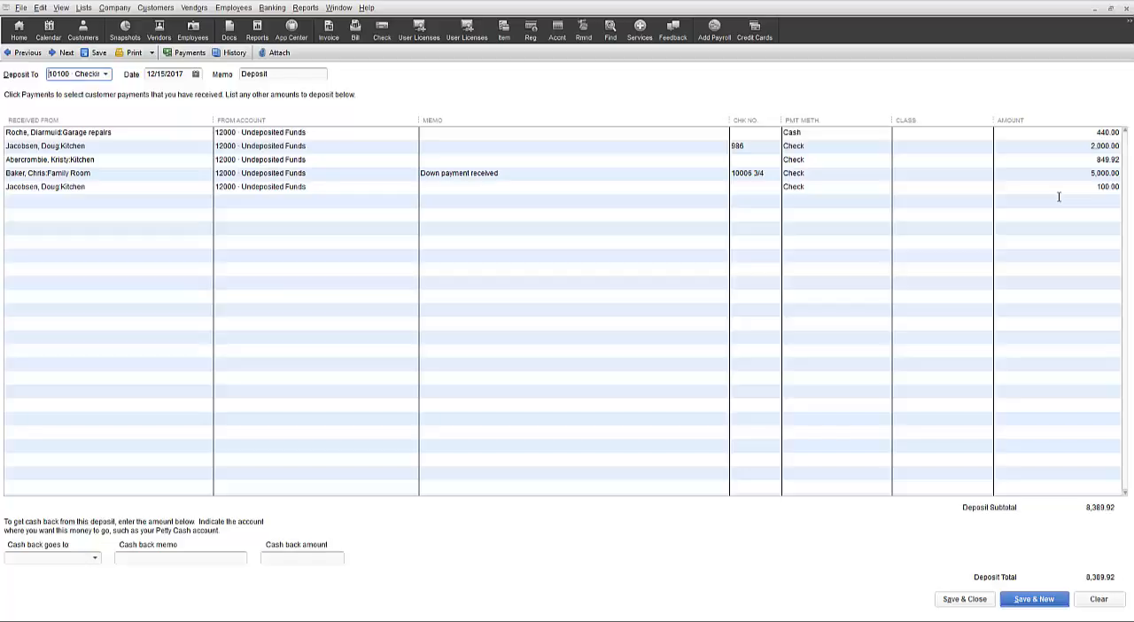
pyautogui.moveTo(1068, 512)
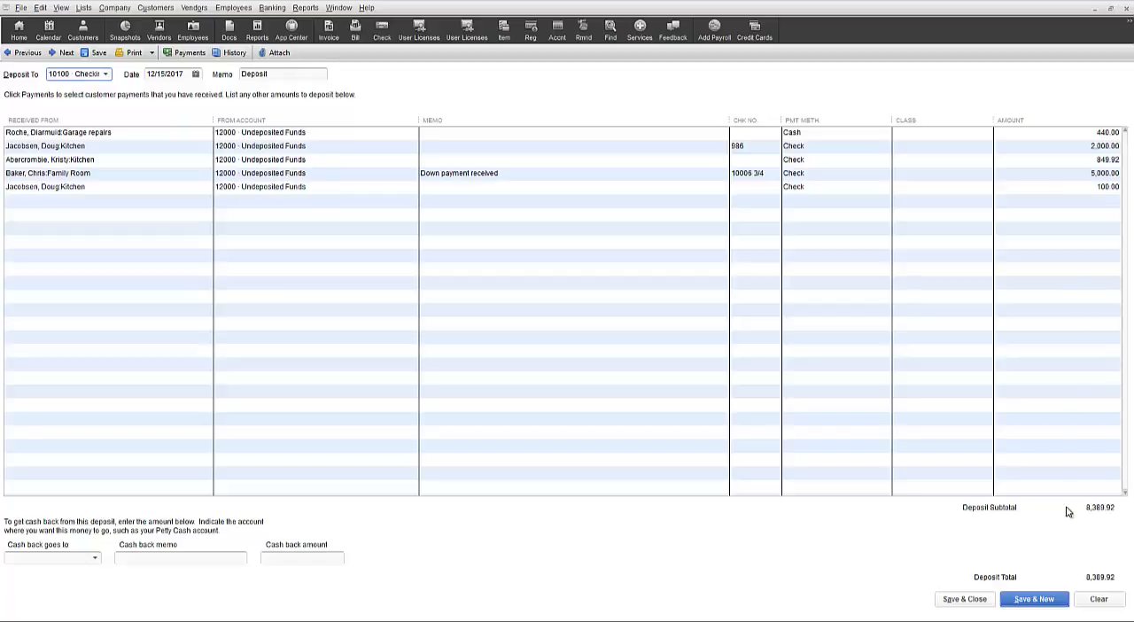
pyautogui.moveTo(1081, 556)
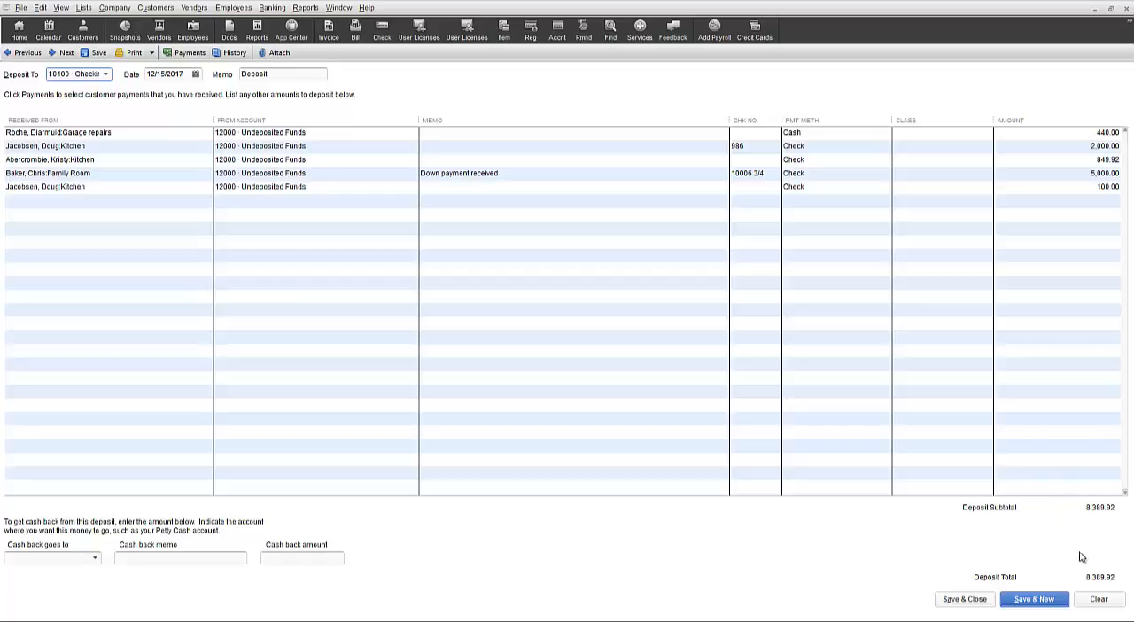
pyautogui.moveTo(1084, 588)
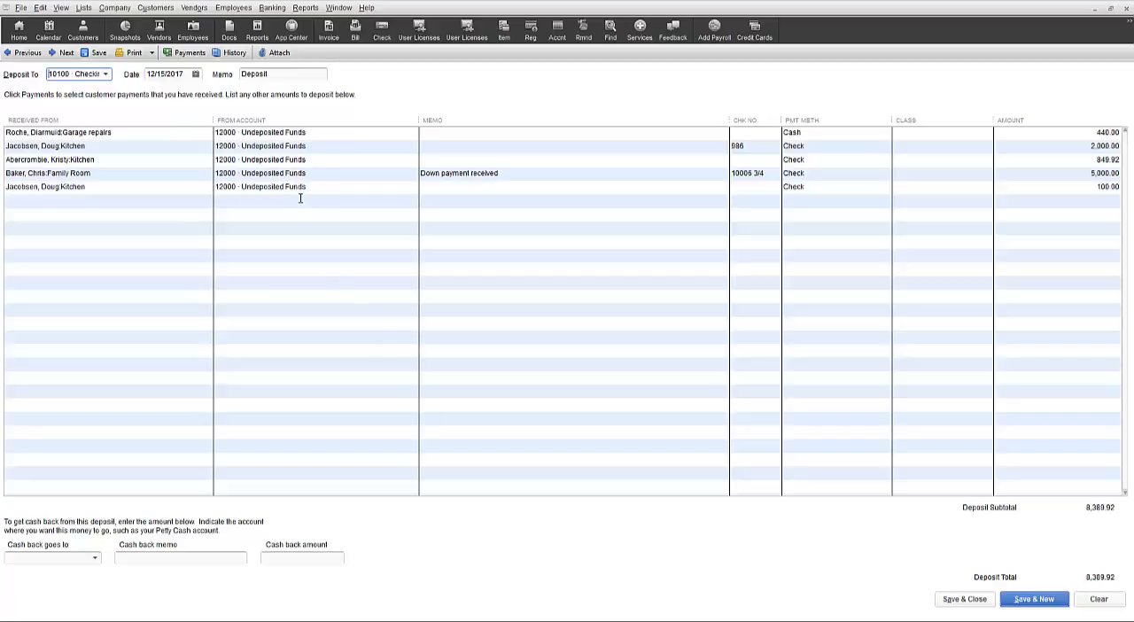
pyautogui.moveTo(337, 145)
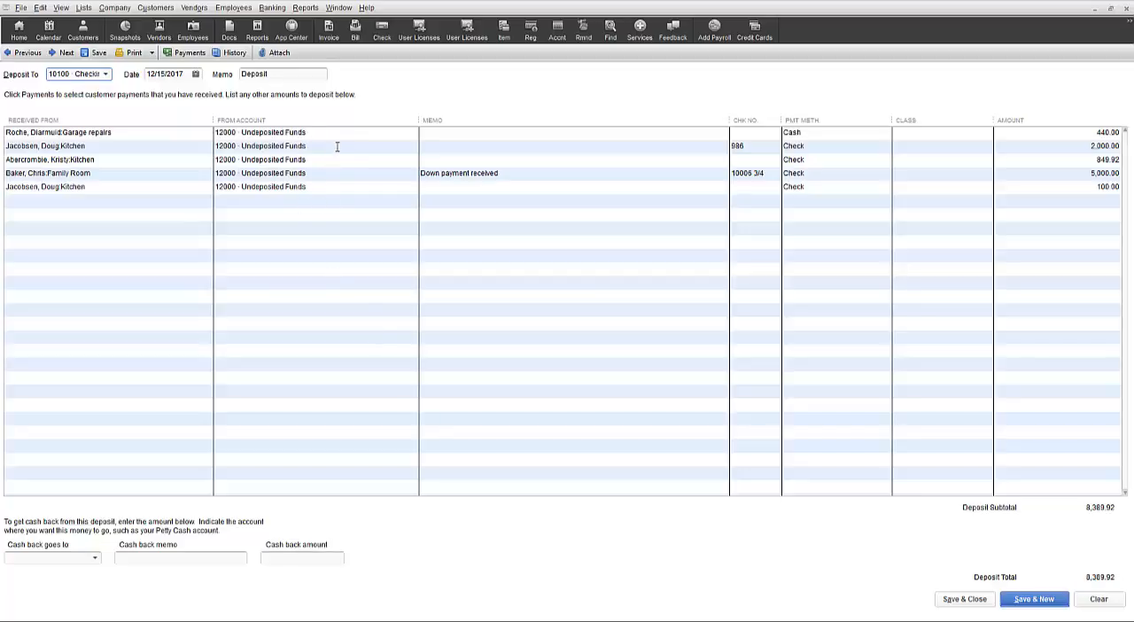
pyautogui.moveTo(931, 506)
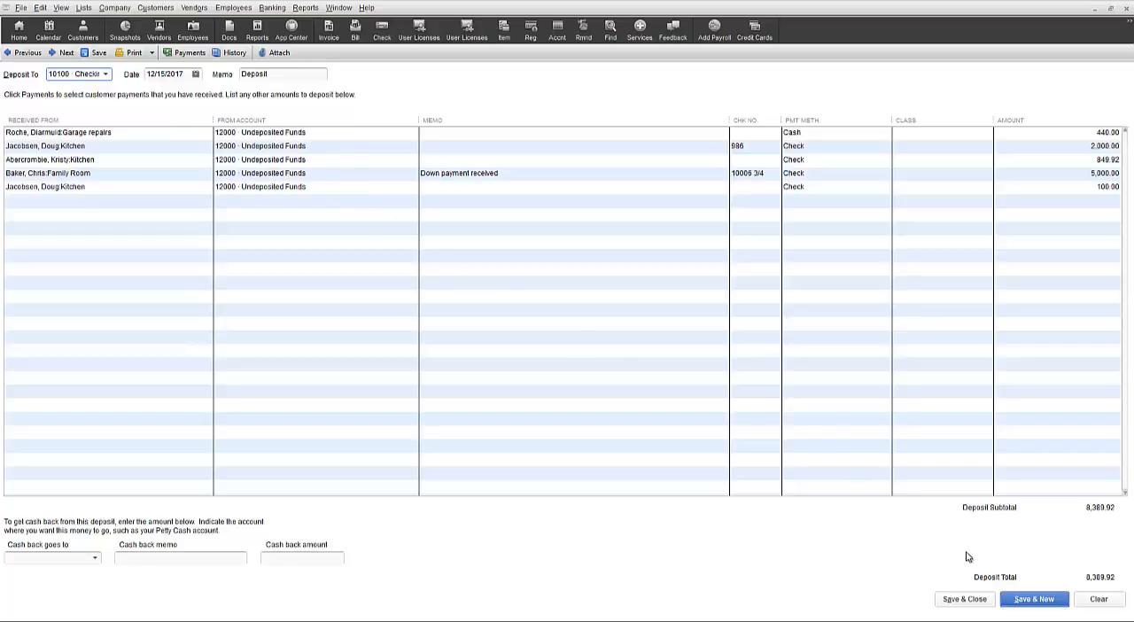
pyautogui.moveTo(40, 542)
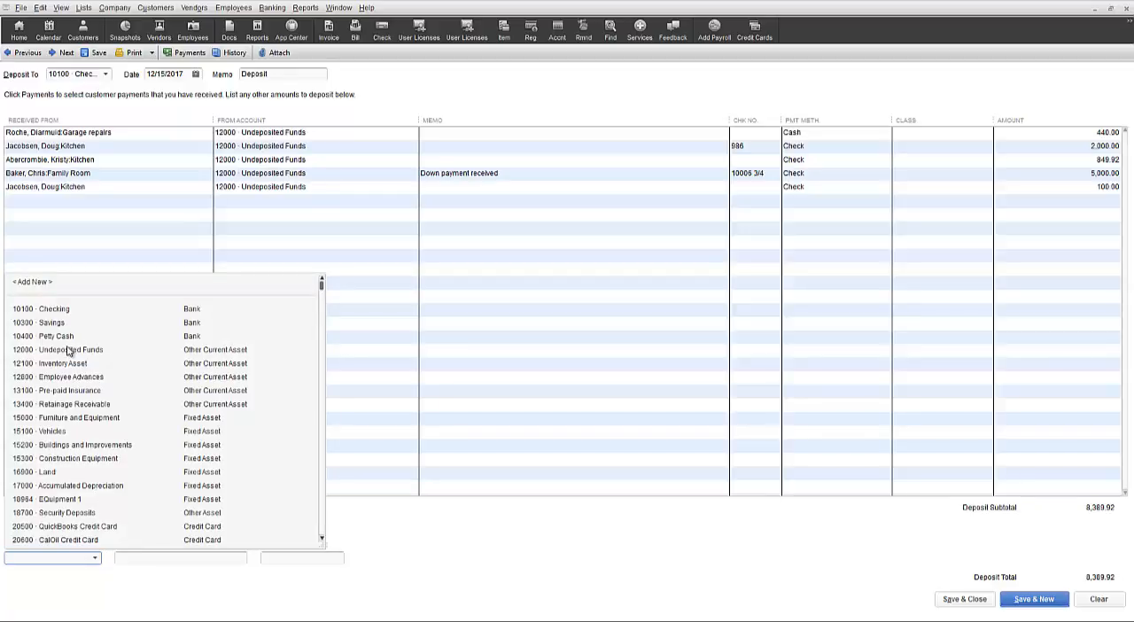
# Step: Send 100 cash back to 10400 Petty Cash, dropping the deposit total
pyautogui.click(55, 336)
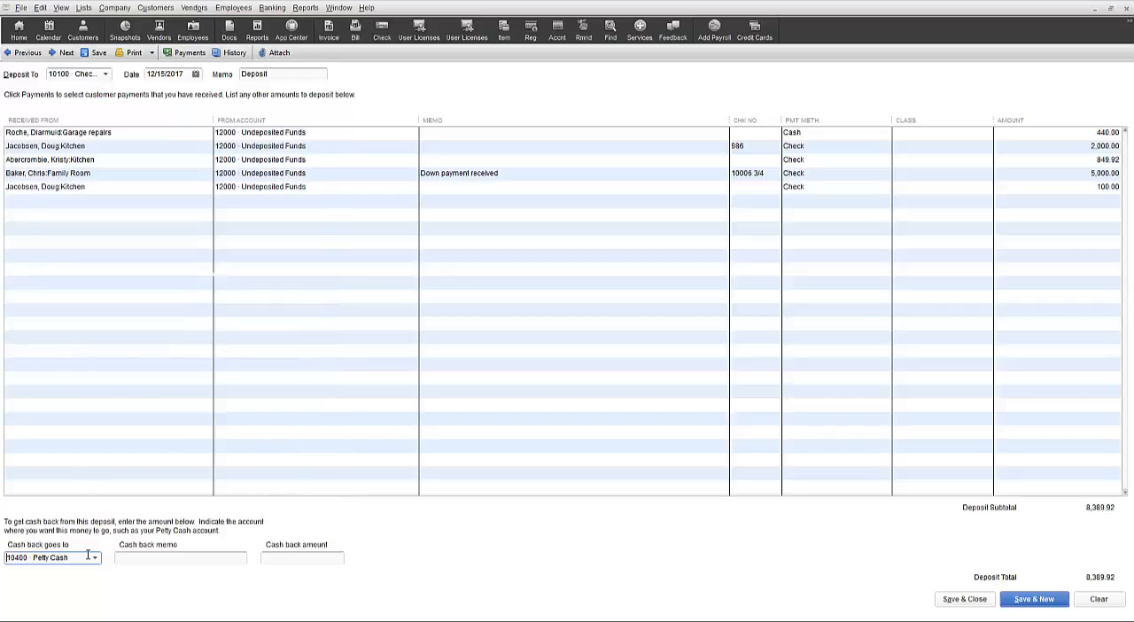
pyautogui.moveTo(32, 581)
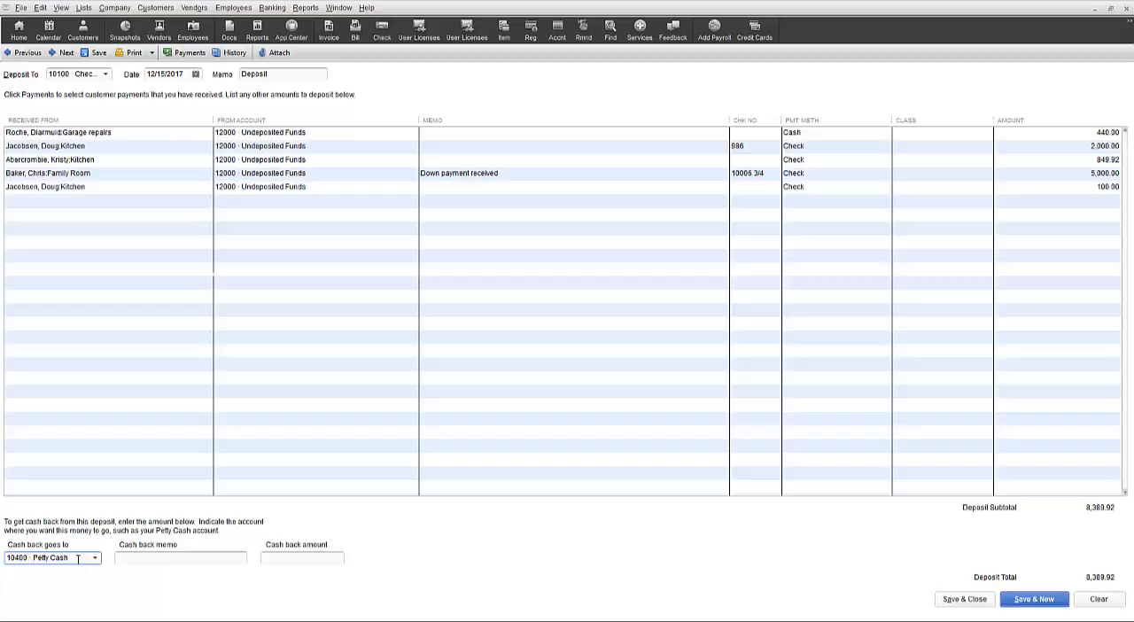
pyautogui.click(181, 556)
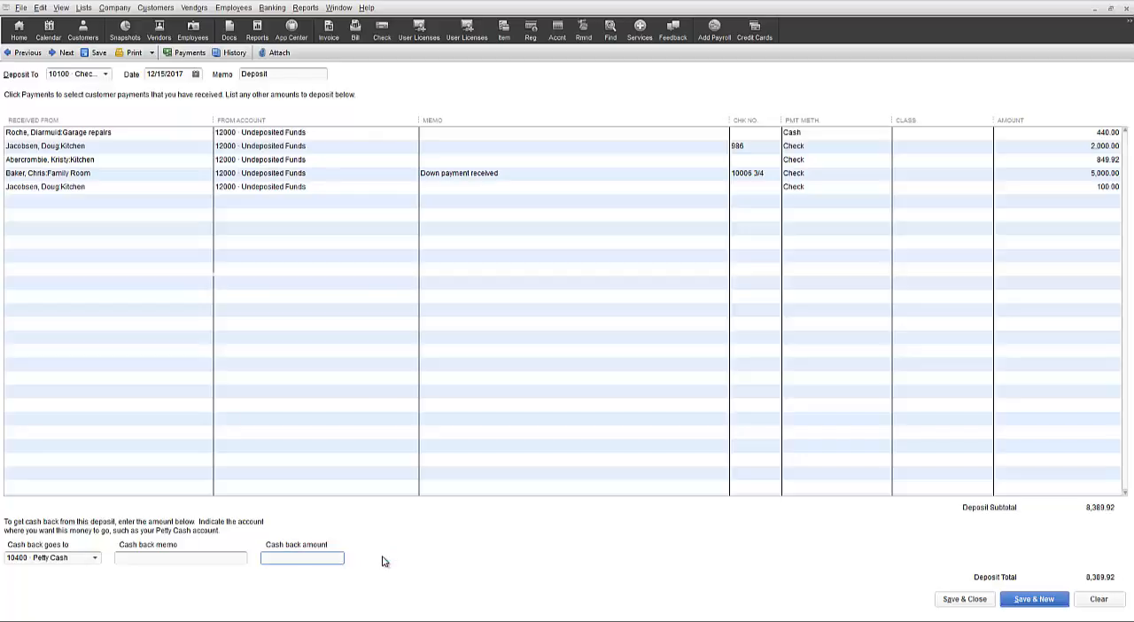
pyautogui.write('100.00')
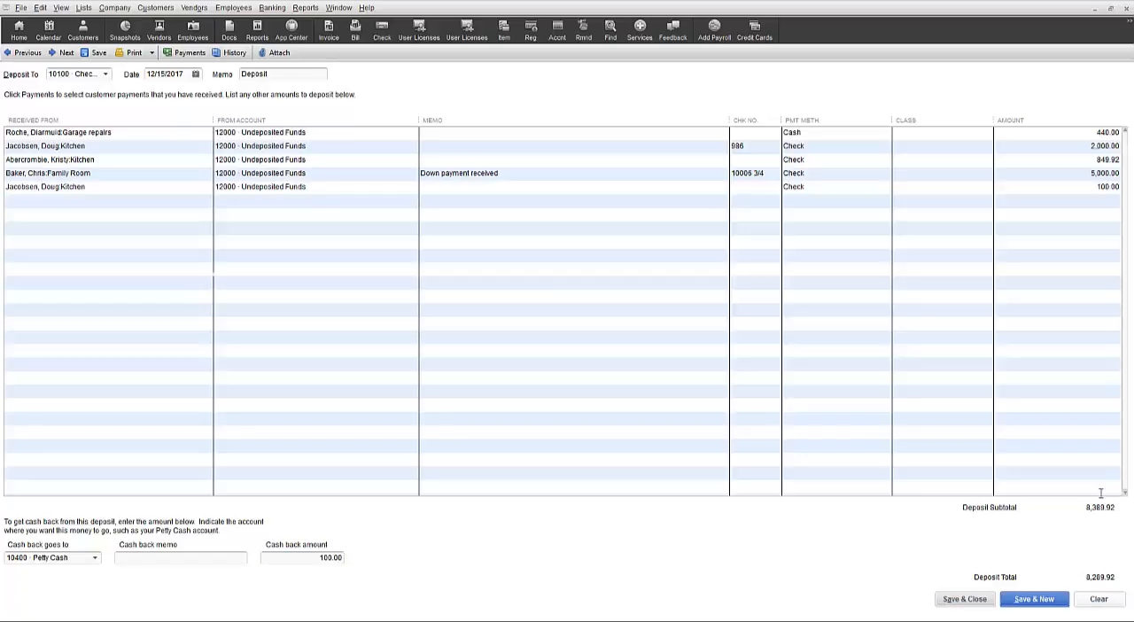
pyautogui.moveTo(854, 411)
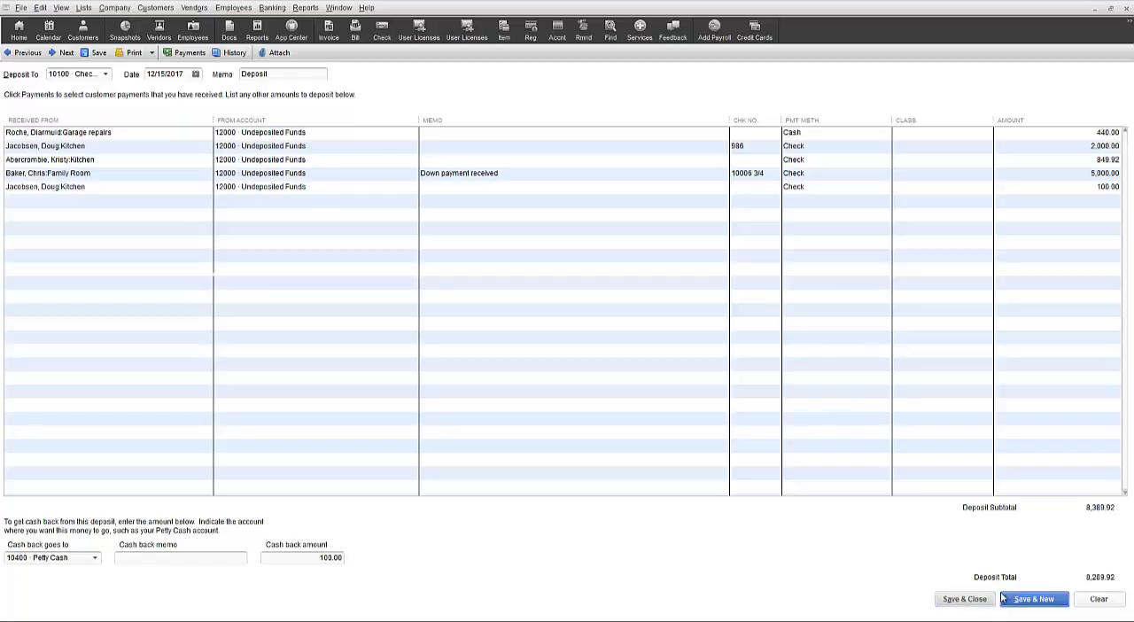
pyautogui.moveTo(67, 53)
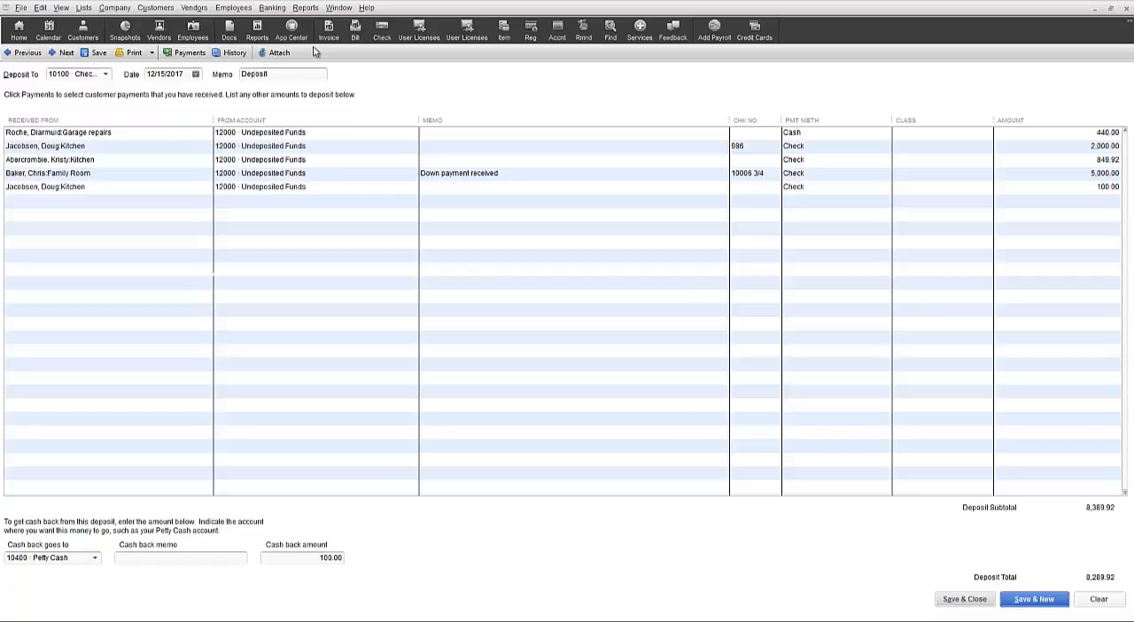
pyautogui.moveTo(310, 62)
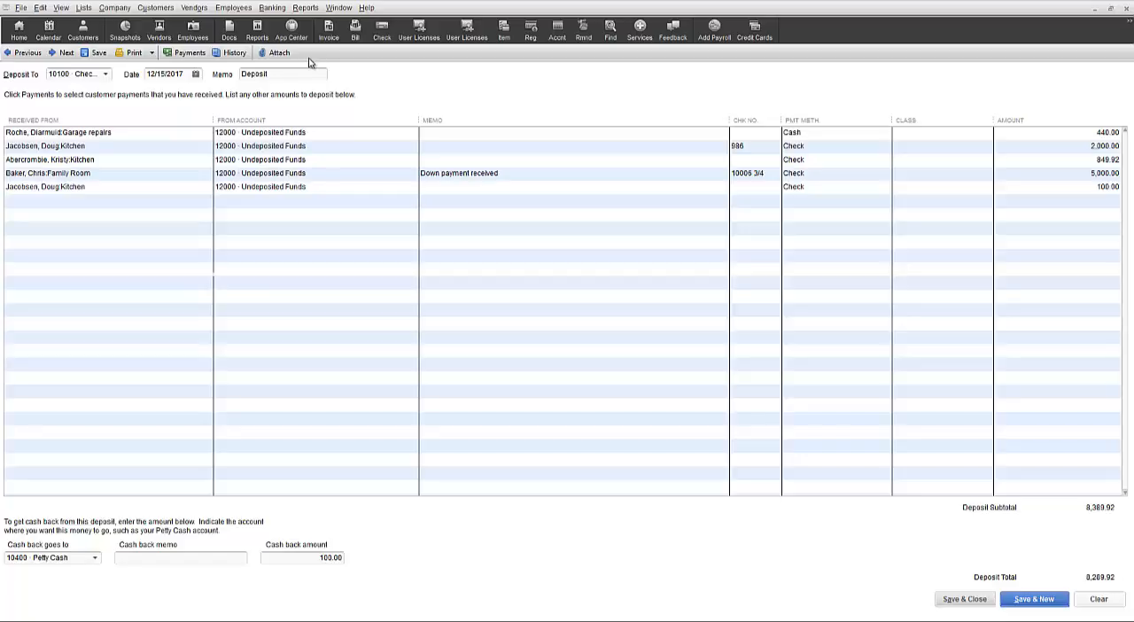
pyautogui.moveTo(375, 96)
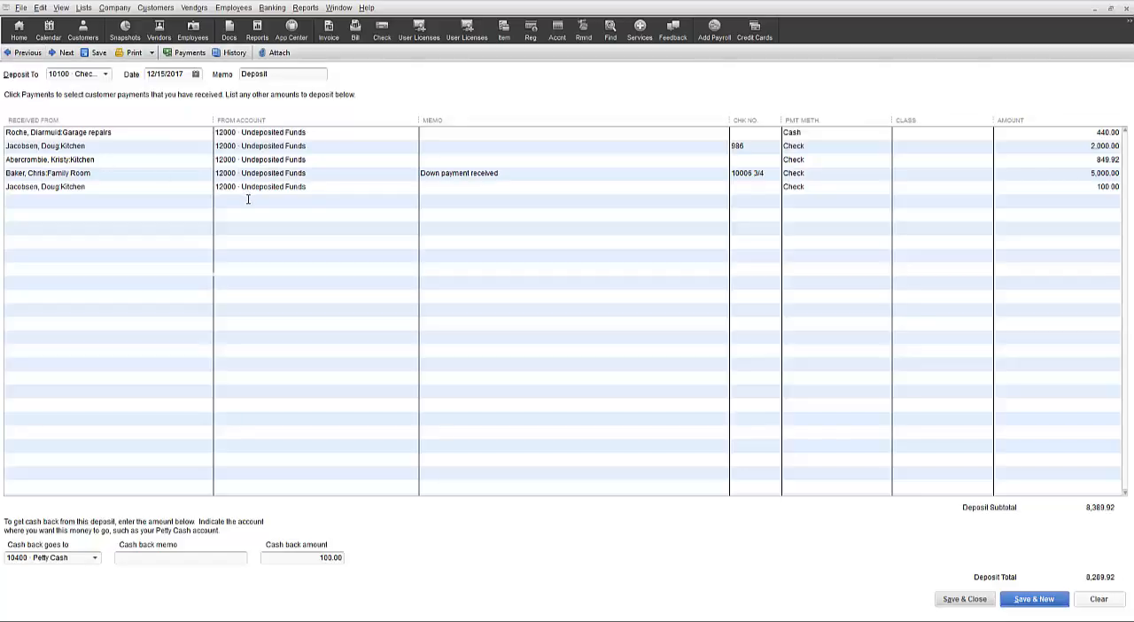
# Step: Show the Lists menu with Chart of Accounts offered first
pyautogui.click(84, 7)
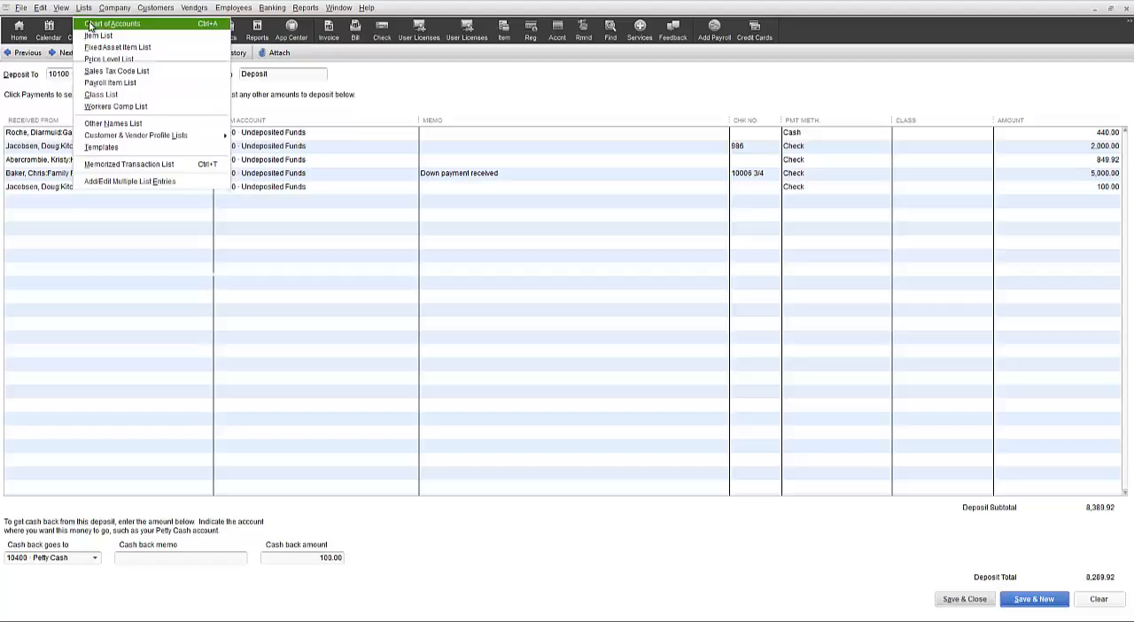
# Step: View the Undeposited Funds register ending at 17,826.74, then the Chart of Accounts over checking
pyautogui.click(113, 25)
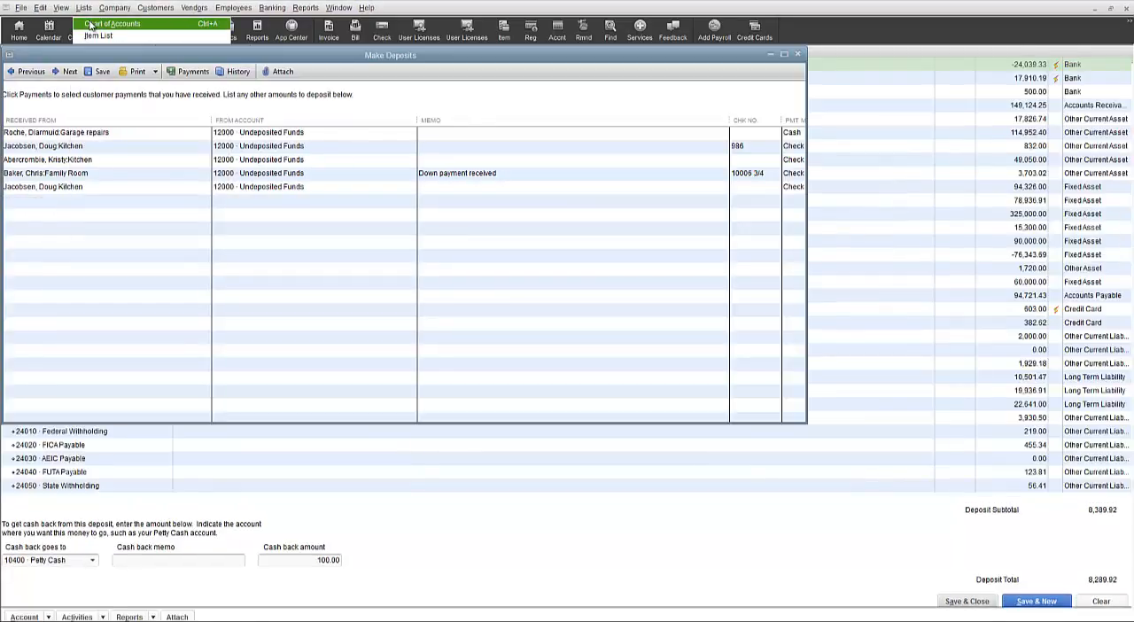
pyautogui.click(113, 24)
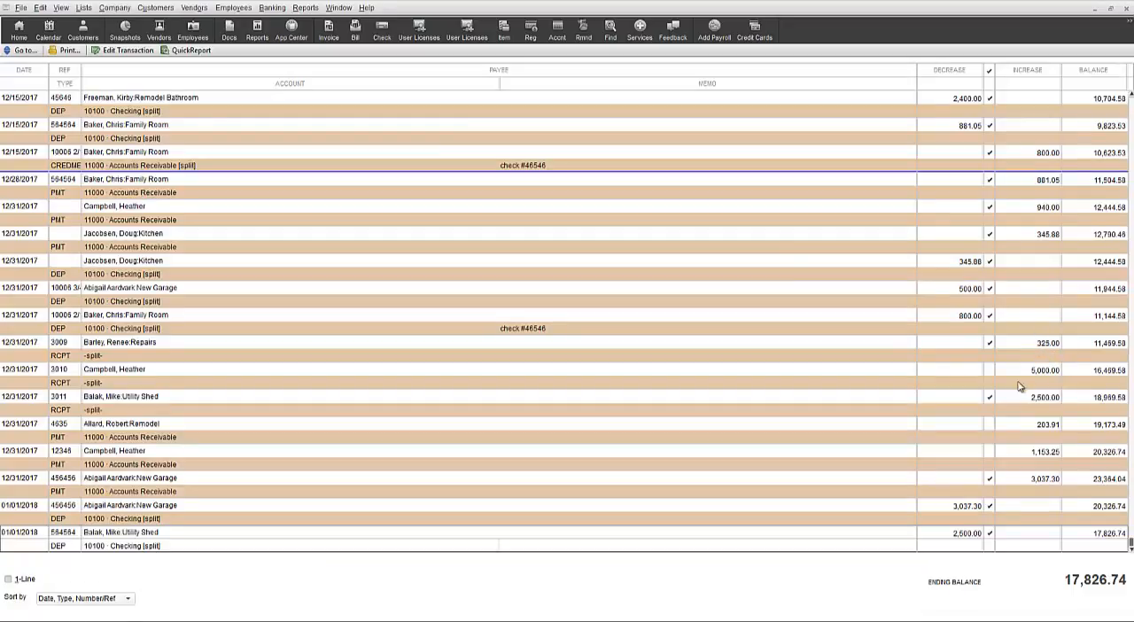
pyautogui.click(83, 7)
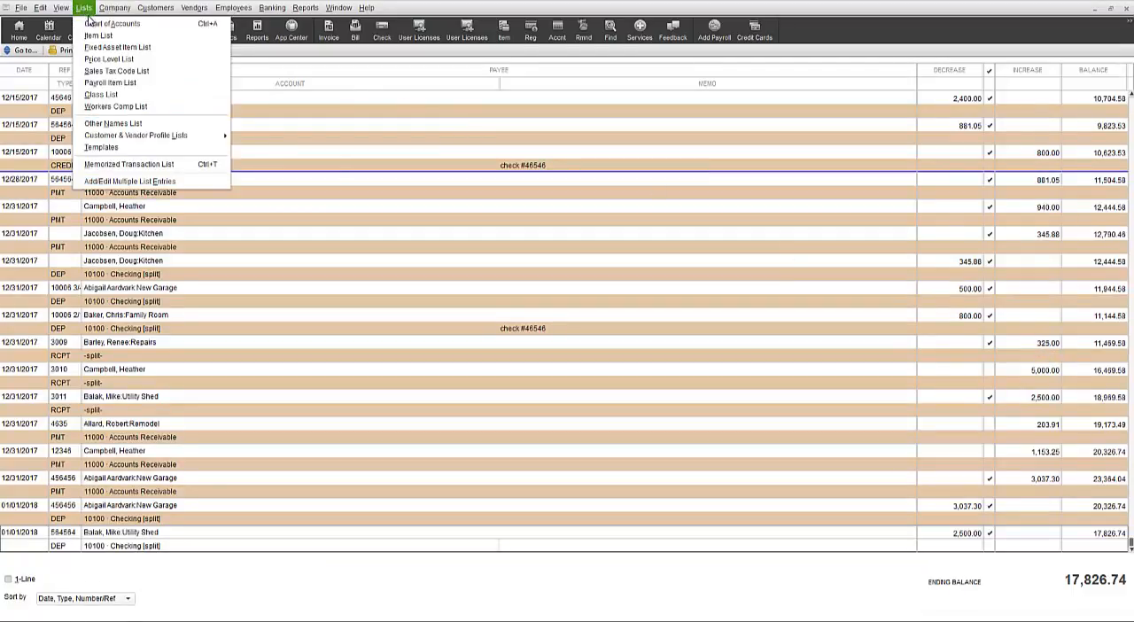
pyautogui.click(114, 23)
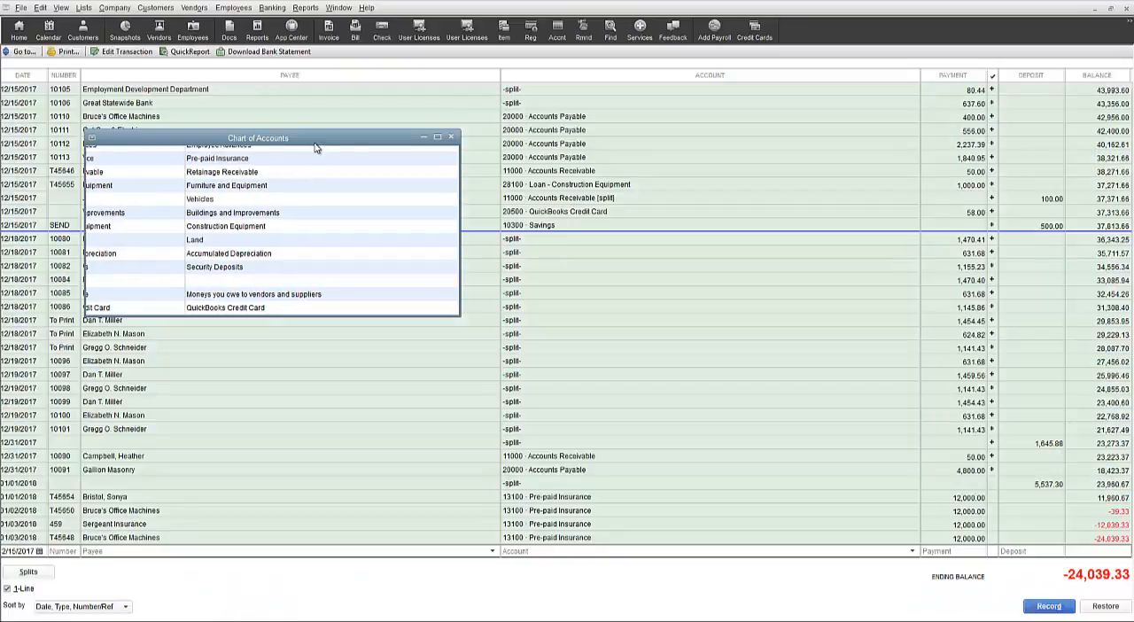
# Step: Bring the checking register forward and examine its 11/25/2017 Undeposited Funds deposit
pyautogui.click(450, 138)
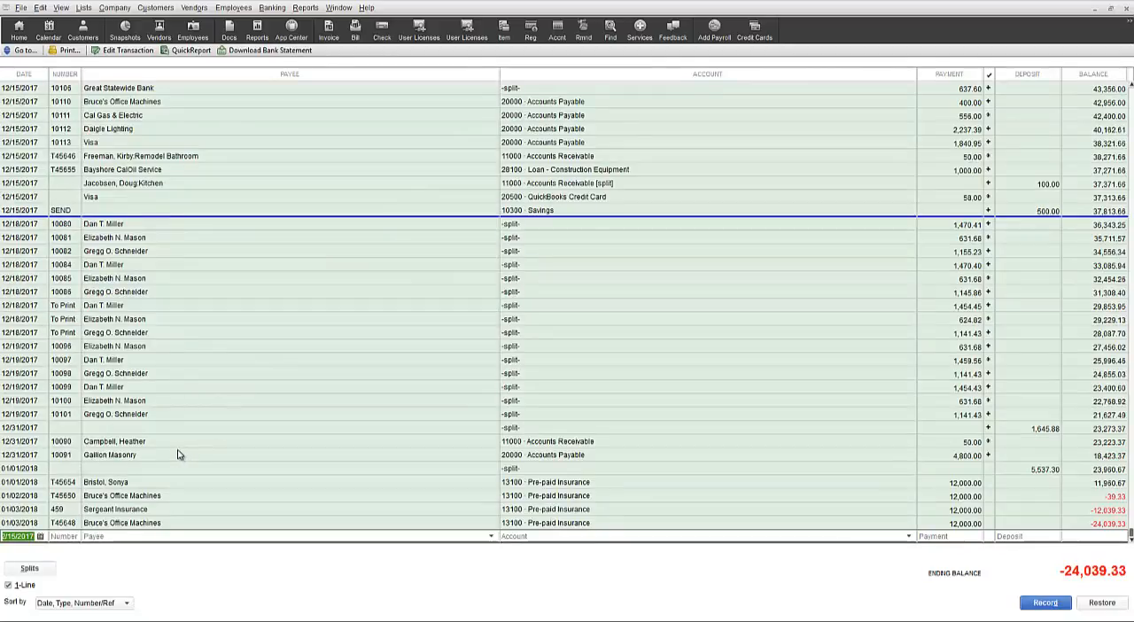
pyautogui.scroll(3)
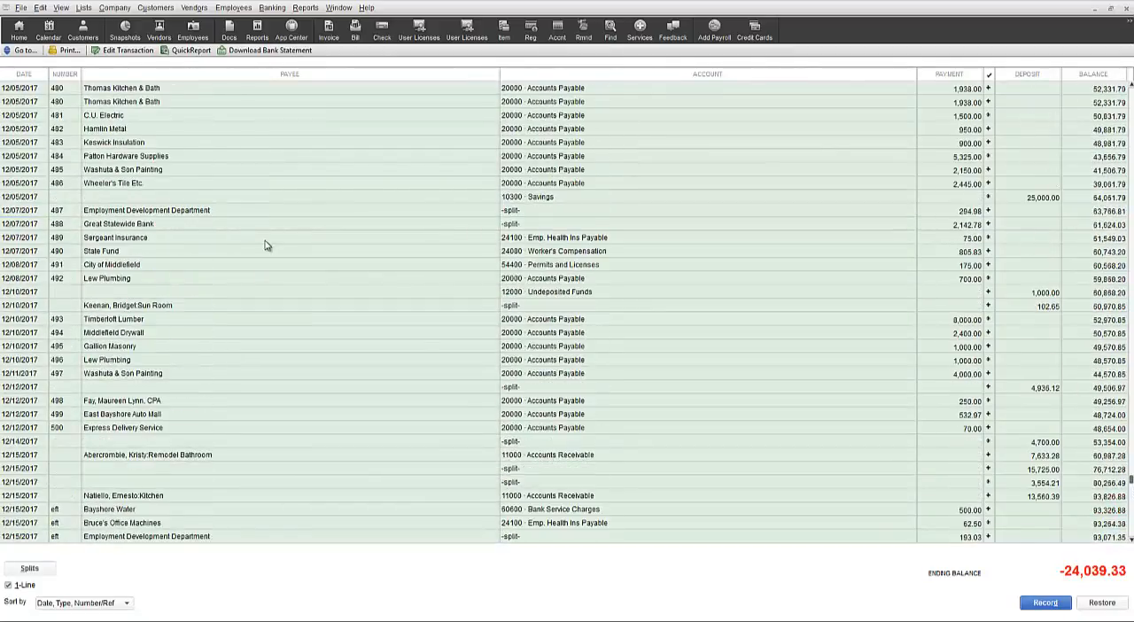
pyautogui.scroll(3)
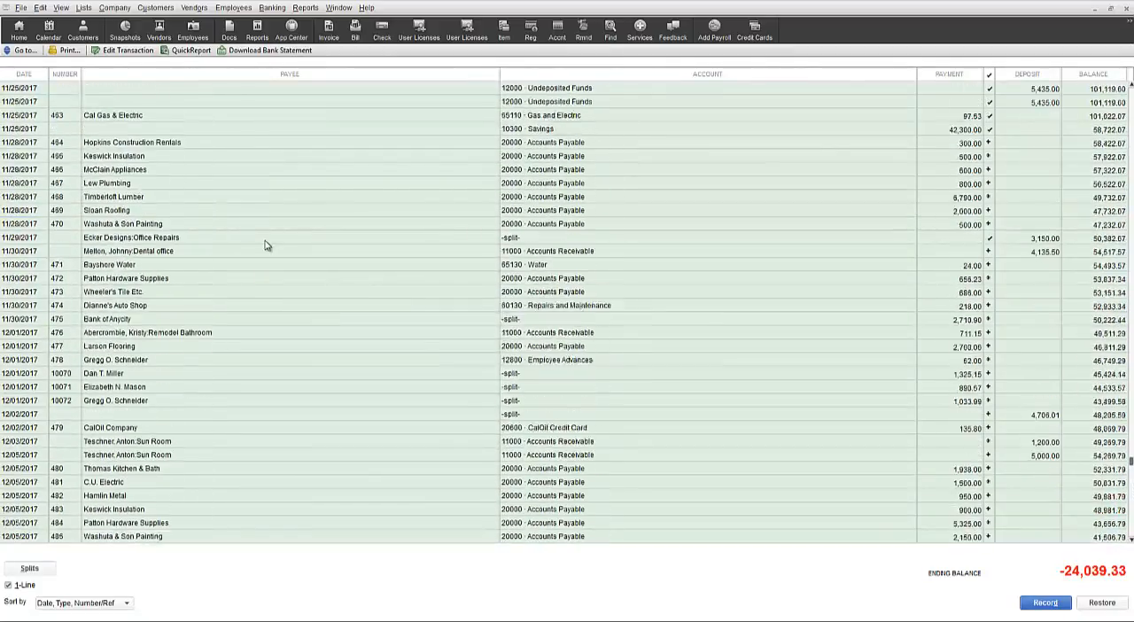
pyautogui.scroll(3)
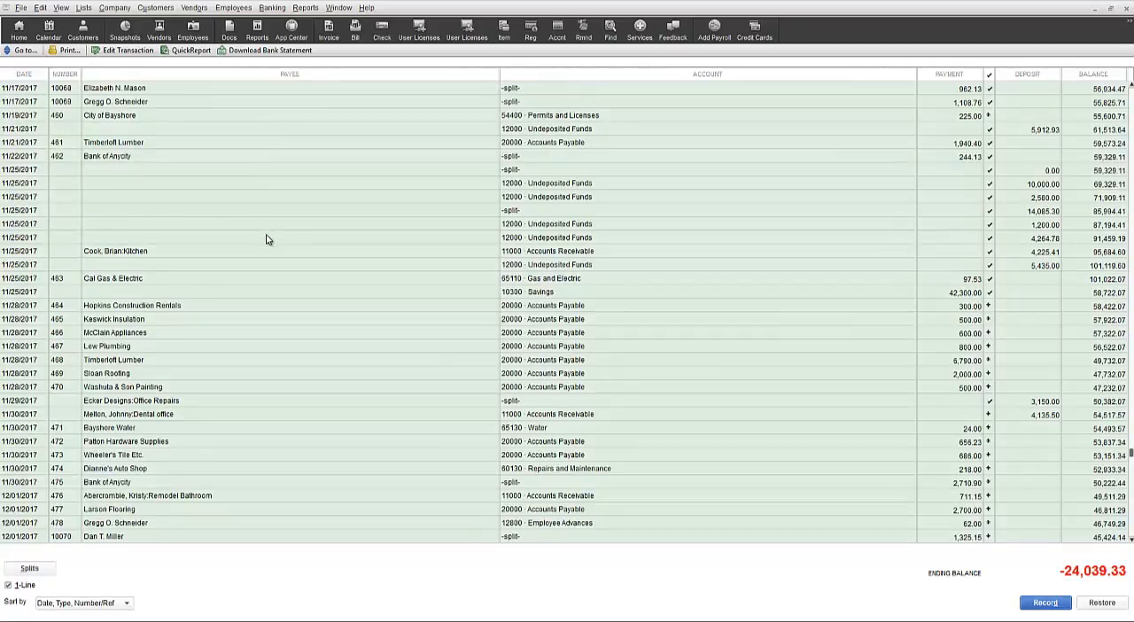
pyautogui.click(265, 238)
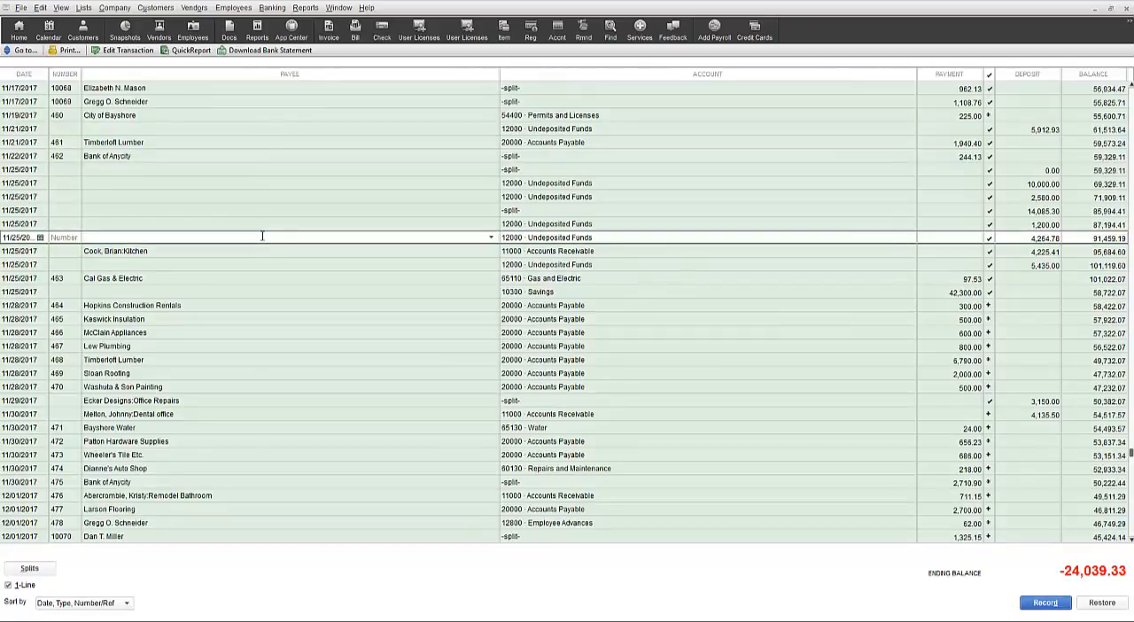